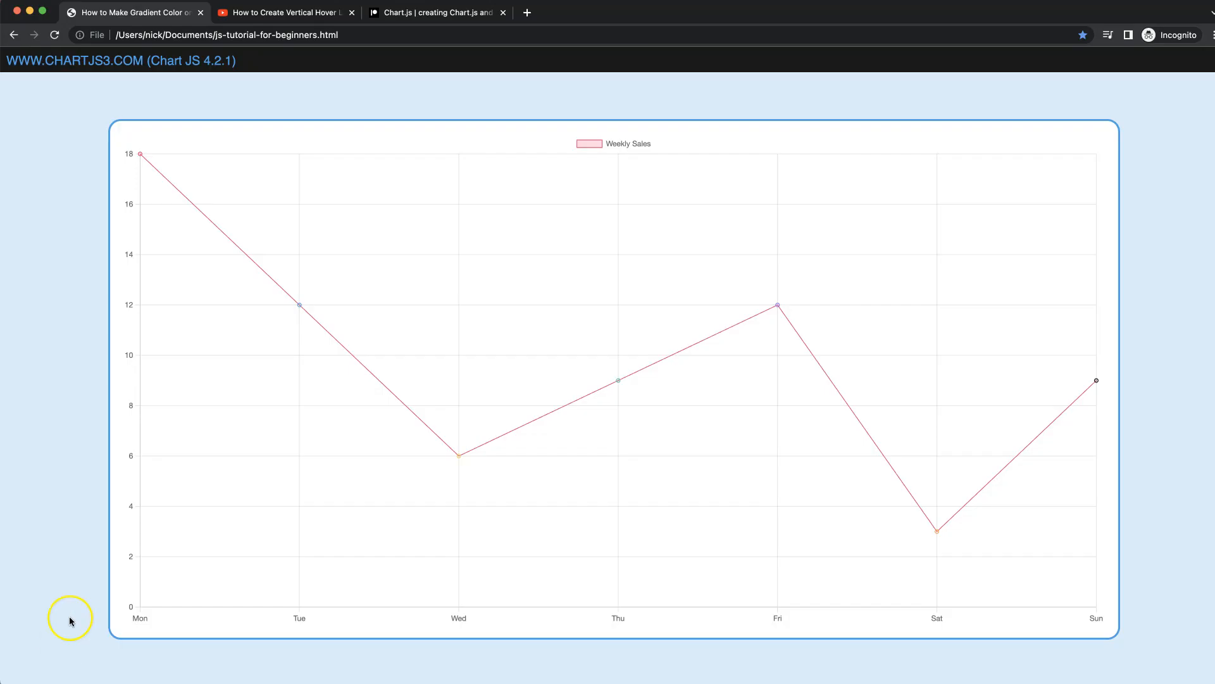
mouse_move(140, 171)
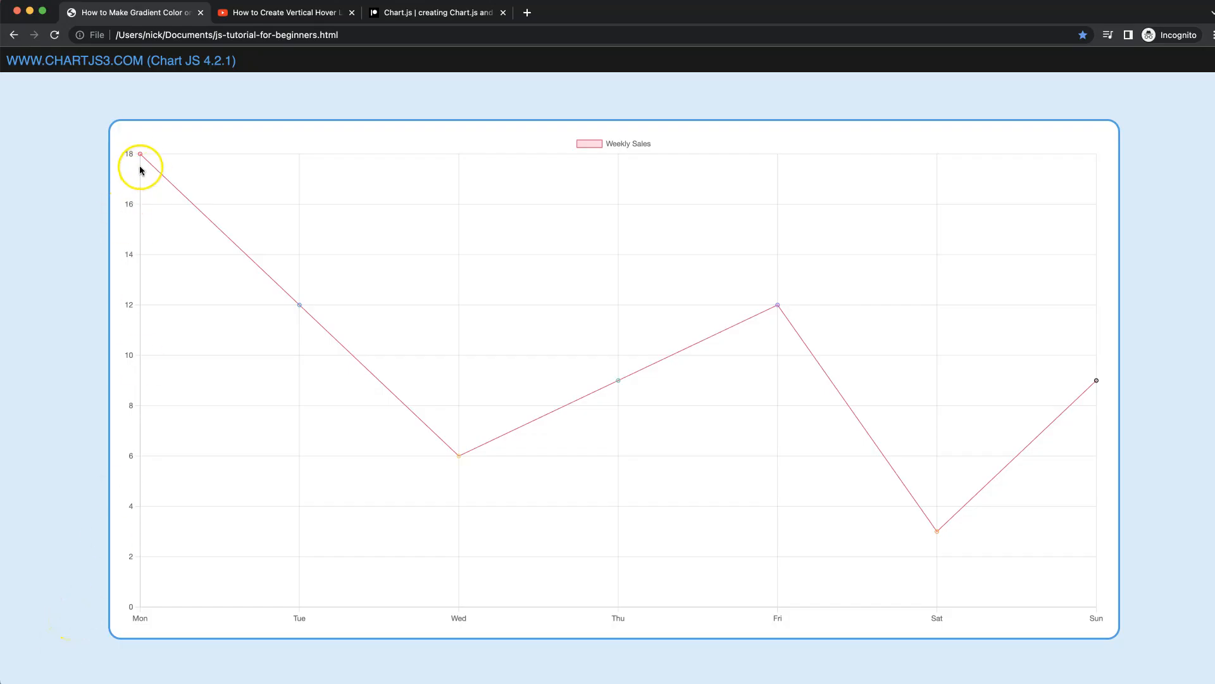
mouse_move(292, 315)
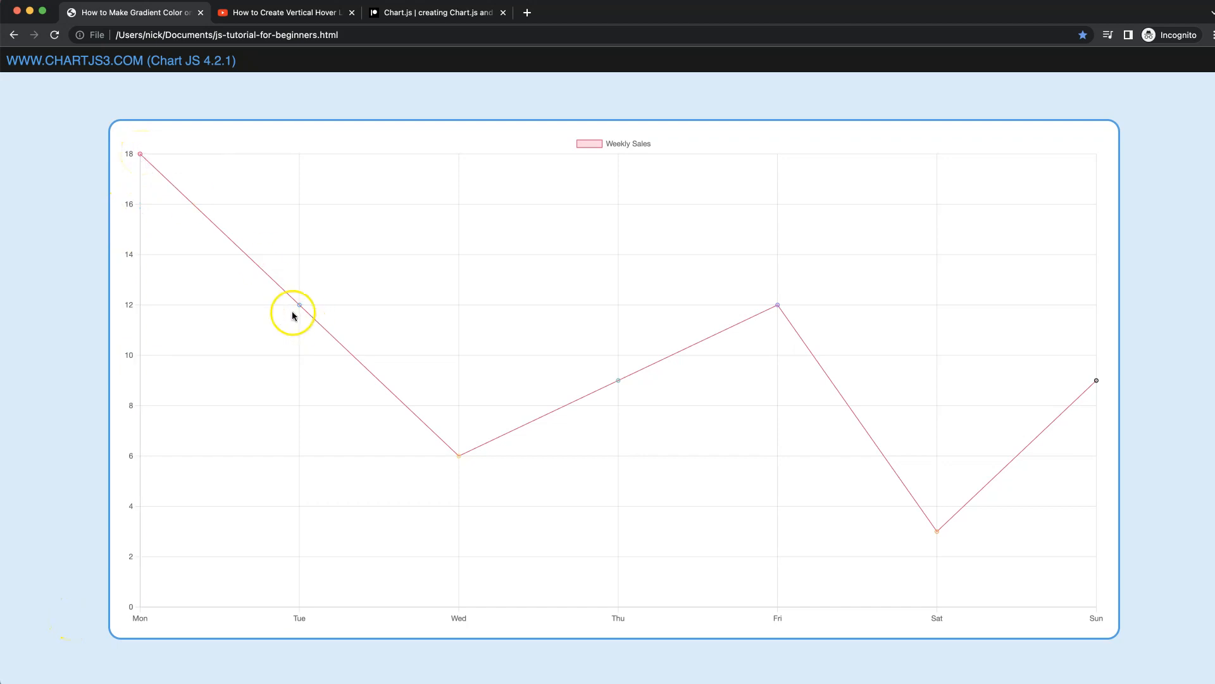
mouse_move(299, 303)
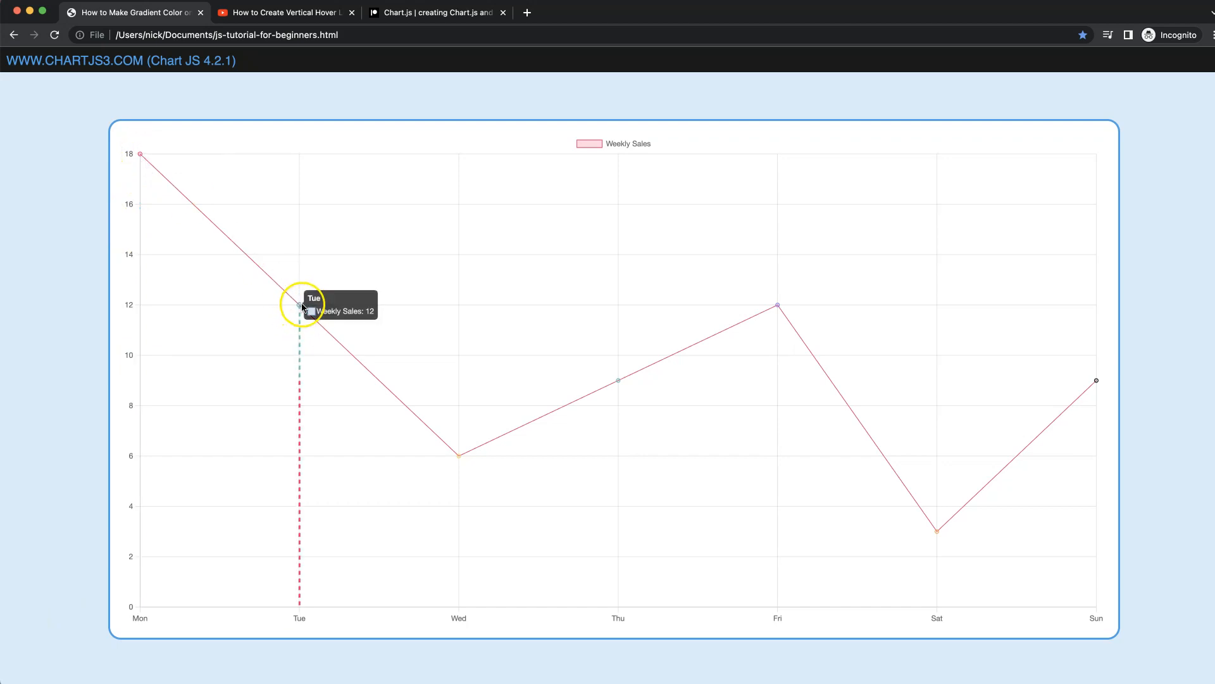
mouse_move(300, 321)
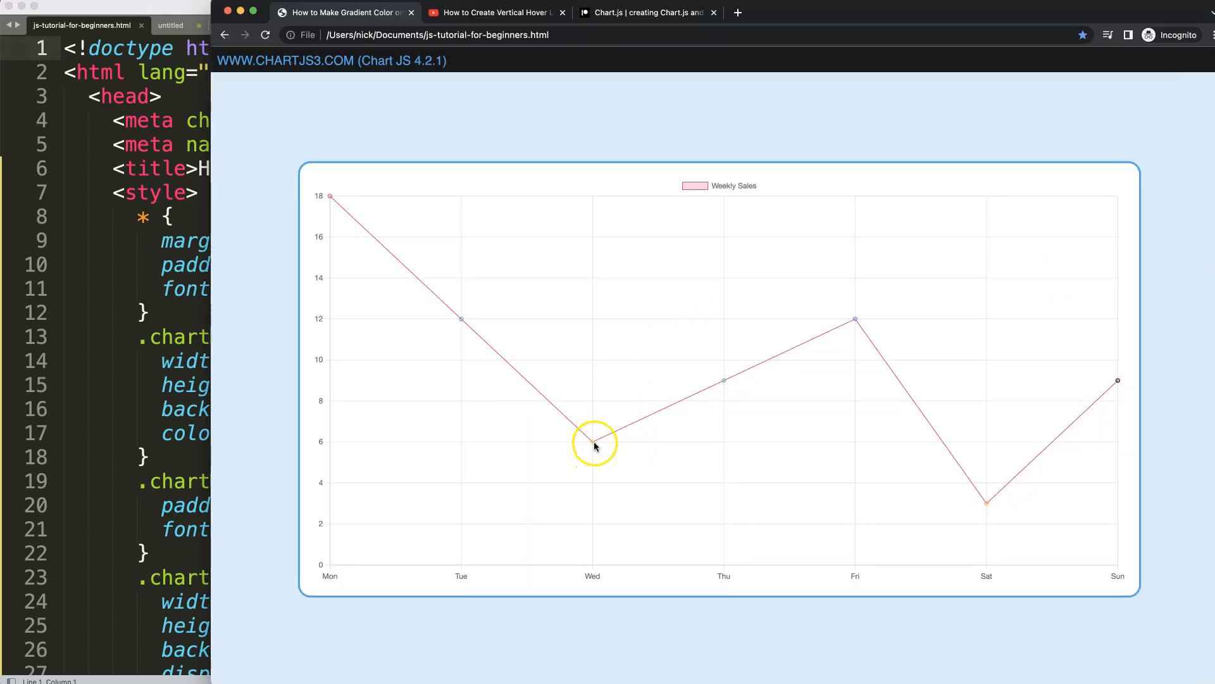
mouse_move(533, 175)
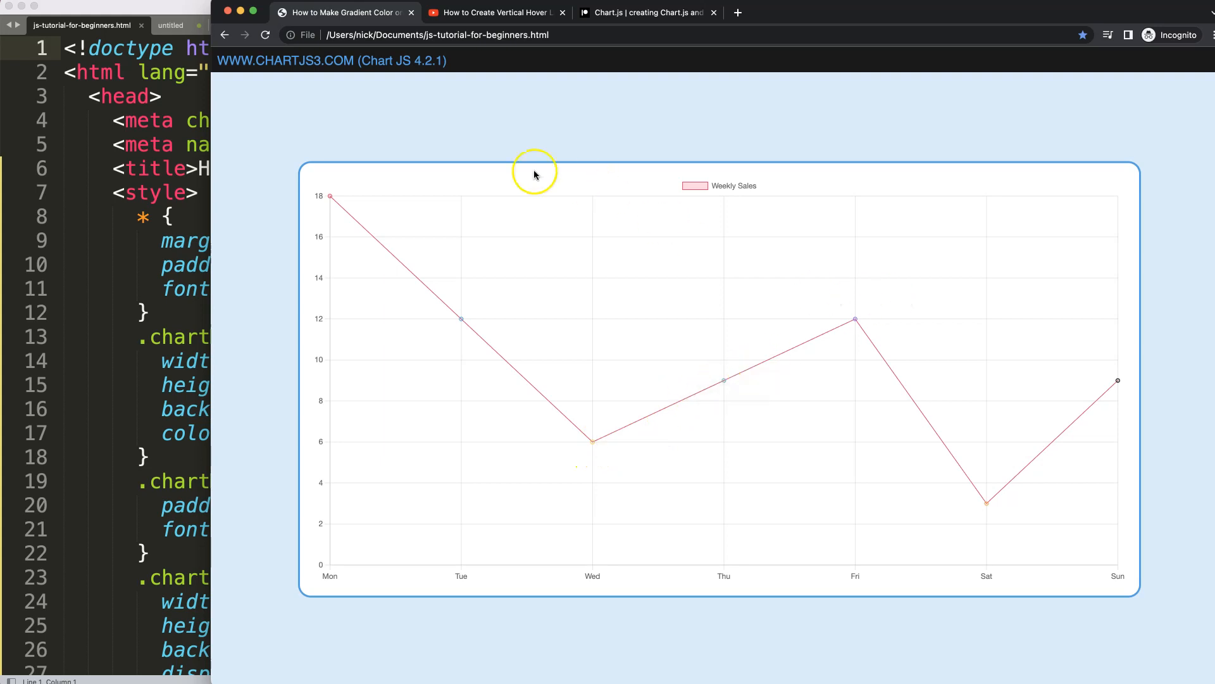
Switch to the Chart.js Patreon page showing the Silver and Gold membership tiers.
click(495, 12)
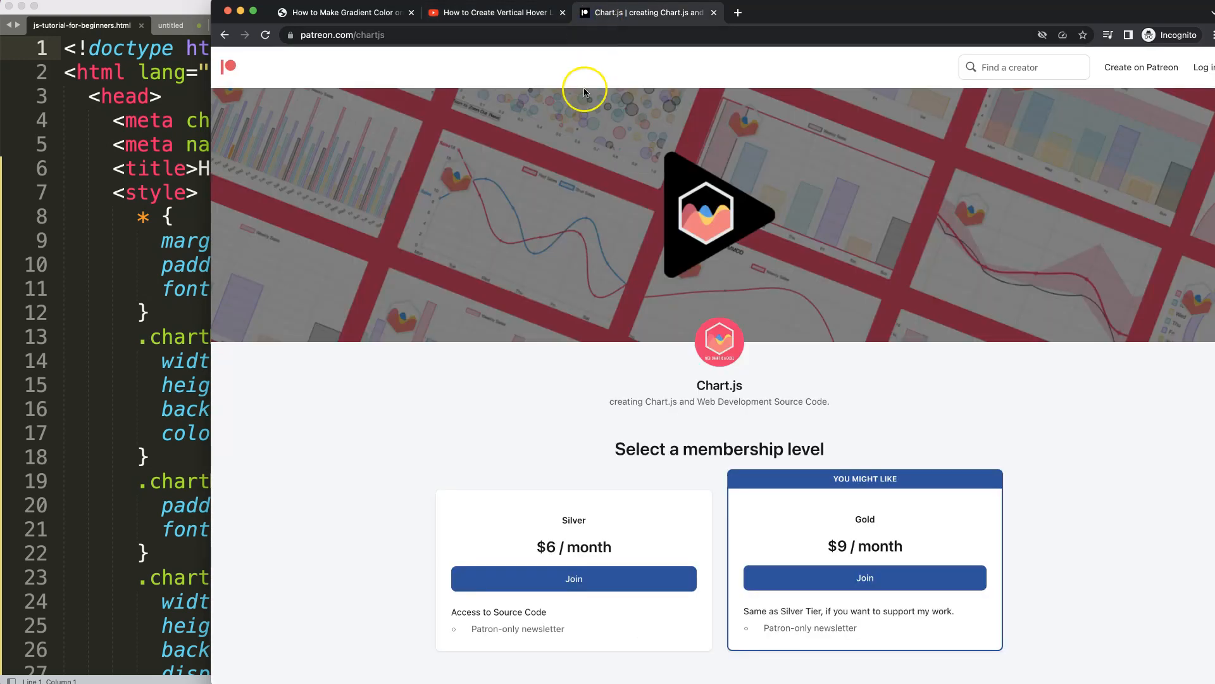
mouse_move(551, 101)
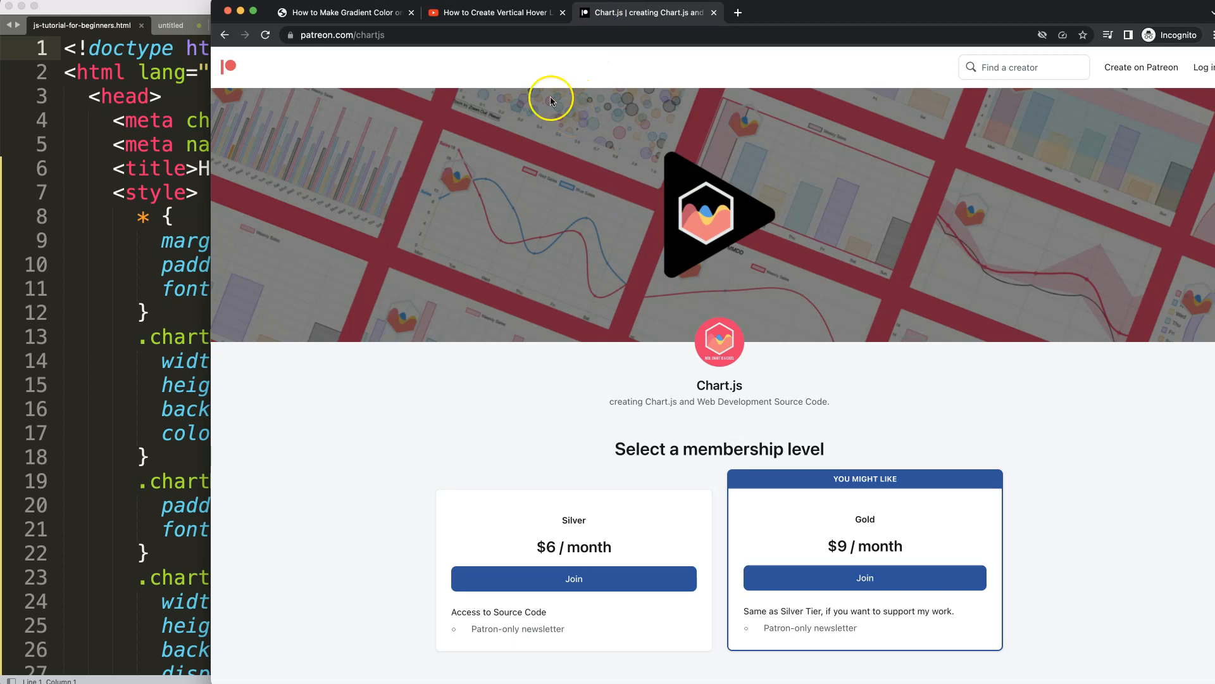
mouse_move(696, 570)
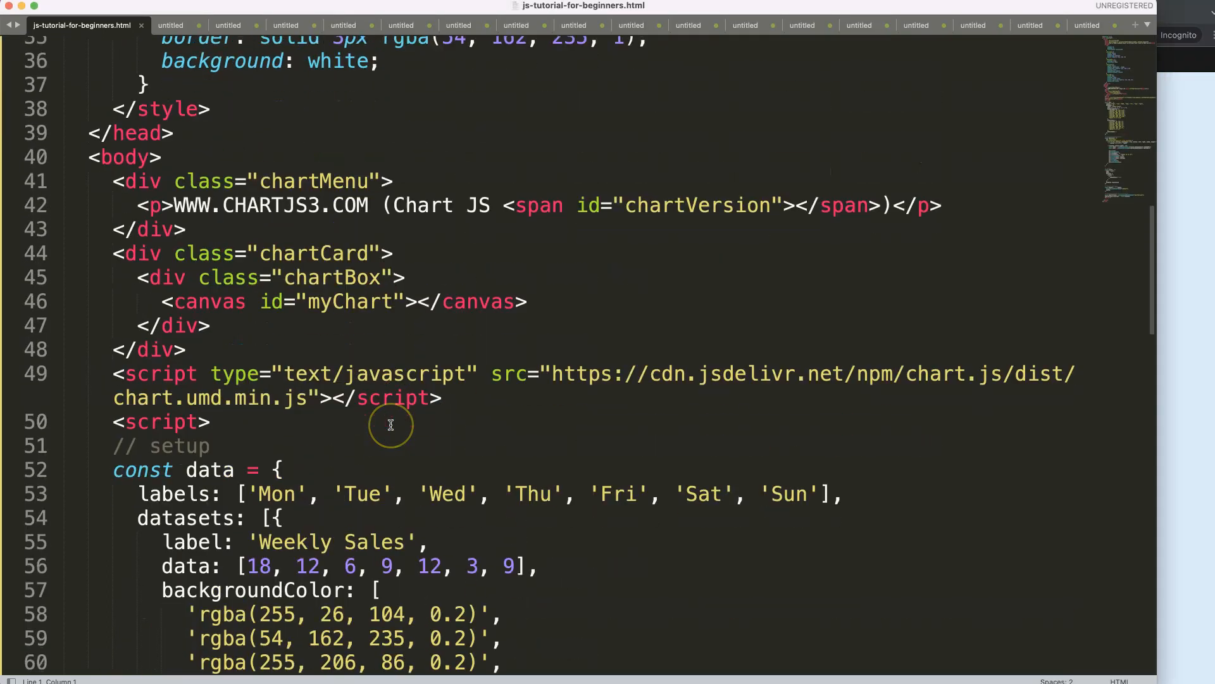
Scroll down to the hoverLine plugin's drawing code and its rgba(0, 0, 0, 1) strokeStyle.
scroll(down, 3)
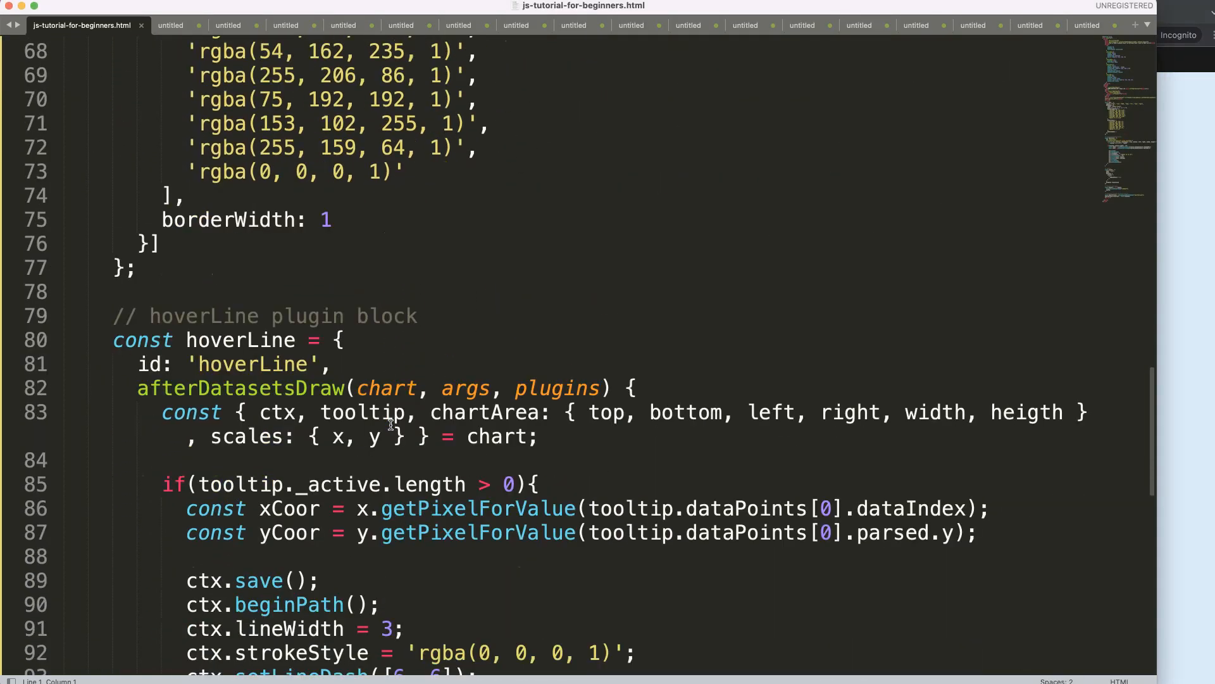
scroll(down, 3)
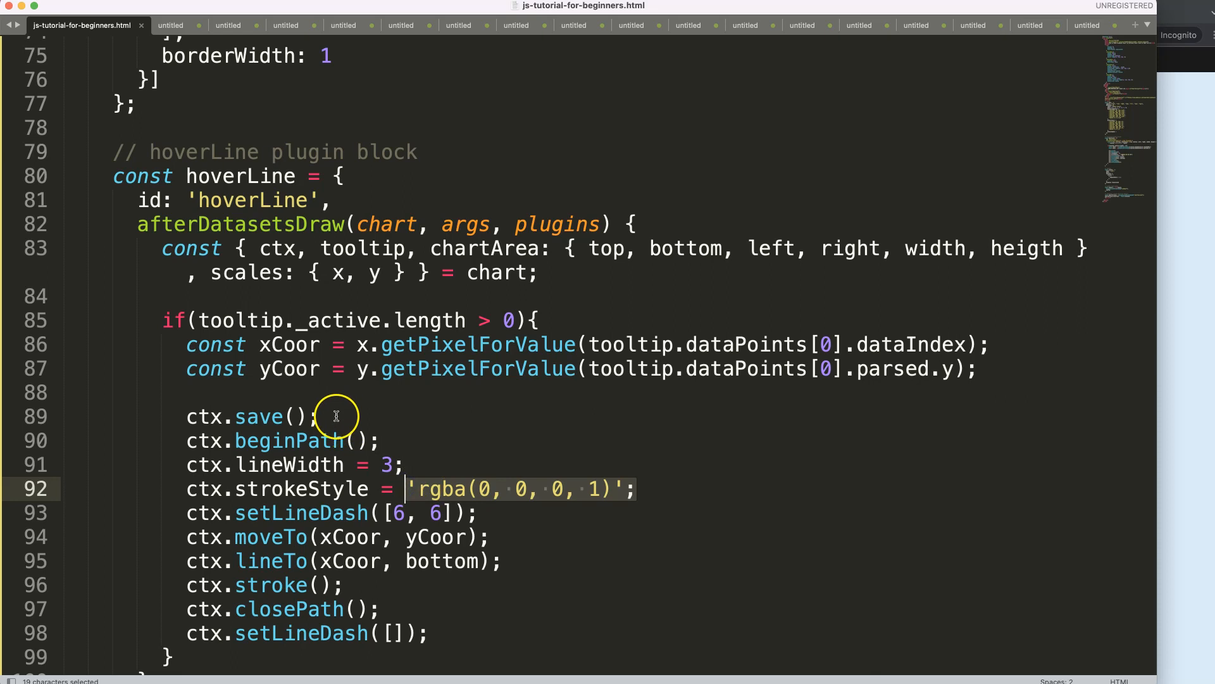
Add const gradientLine = ctx.createLinearGradient(x, y, xEnd, yEnd) on line 91 after ctx.beginPath().
key(enter)
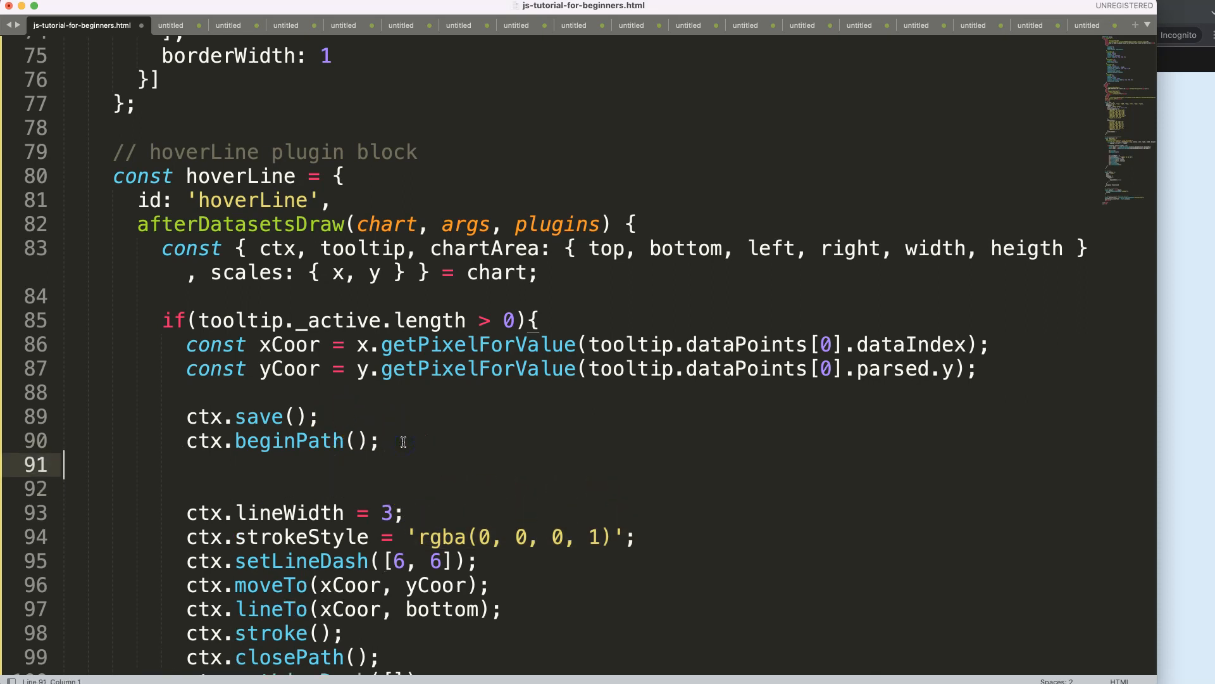
click(186, 463)
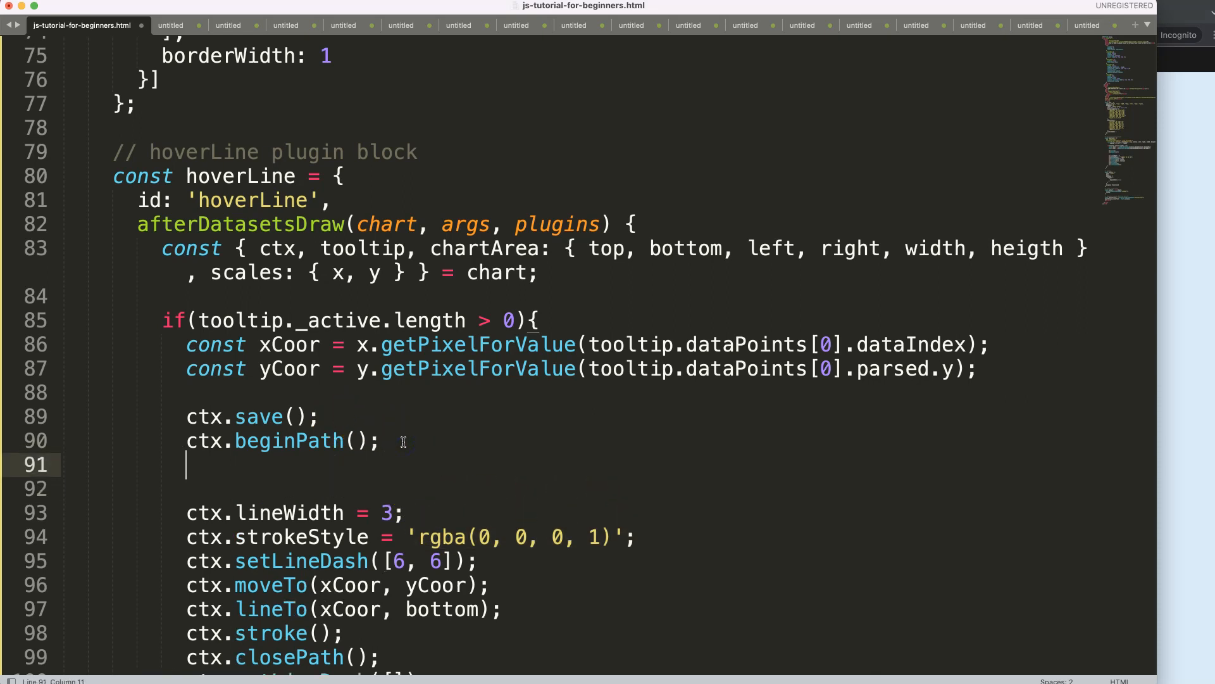
text(const)
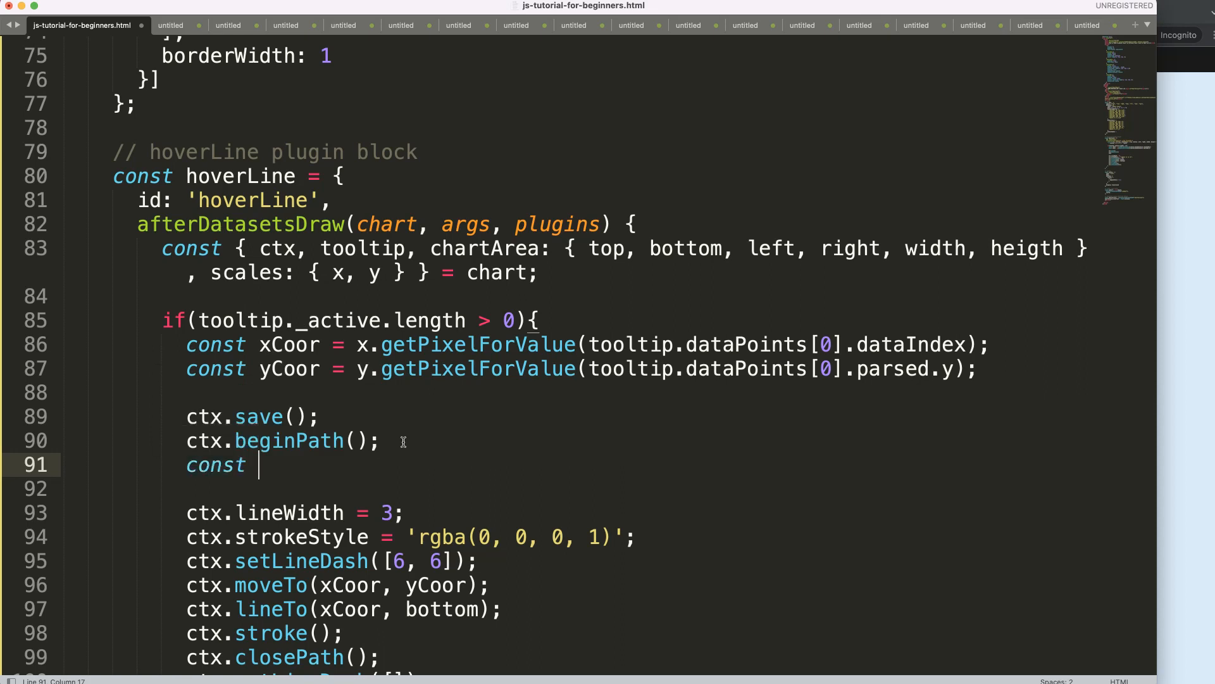
text(gradientLine)
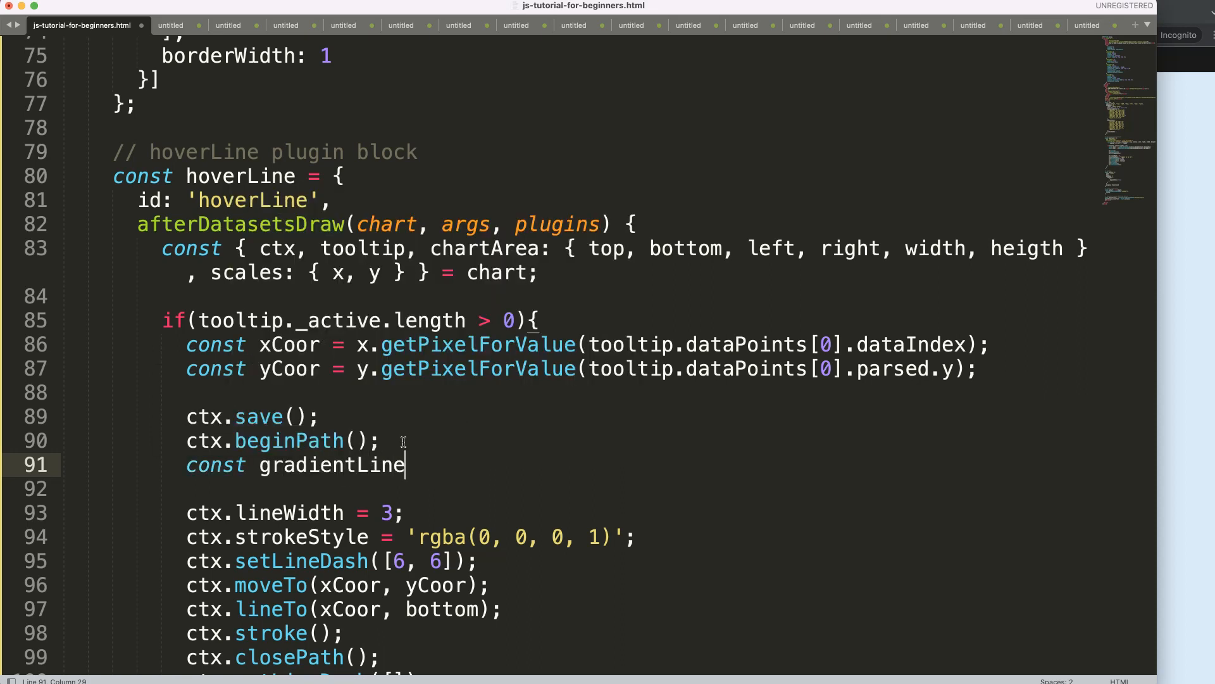
text(= ctx.)
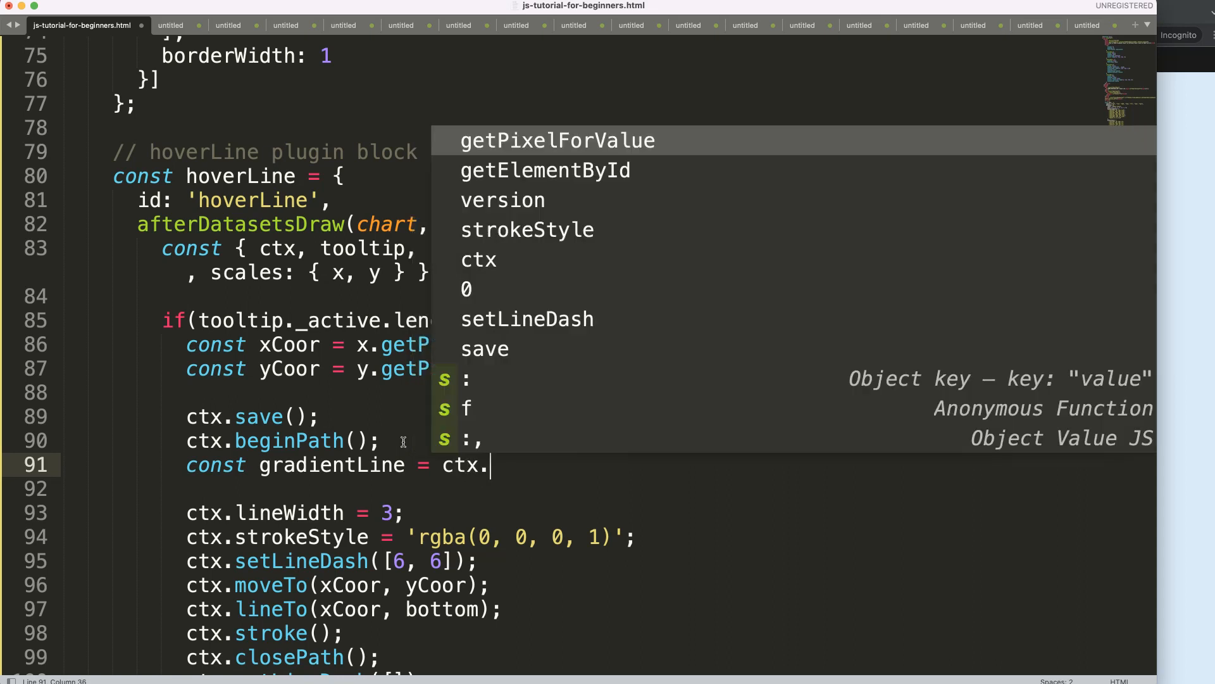
text(createLi)
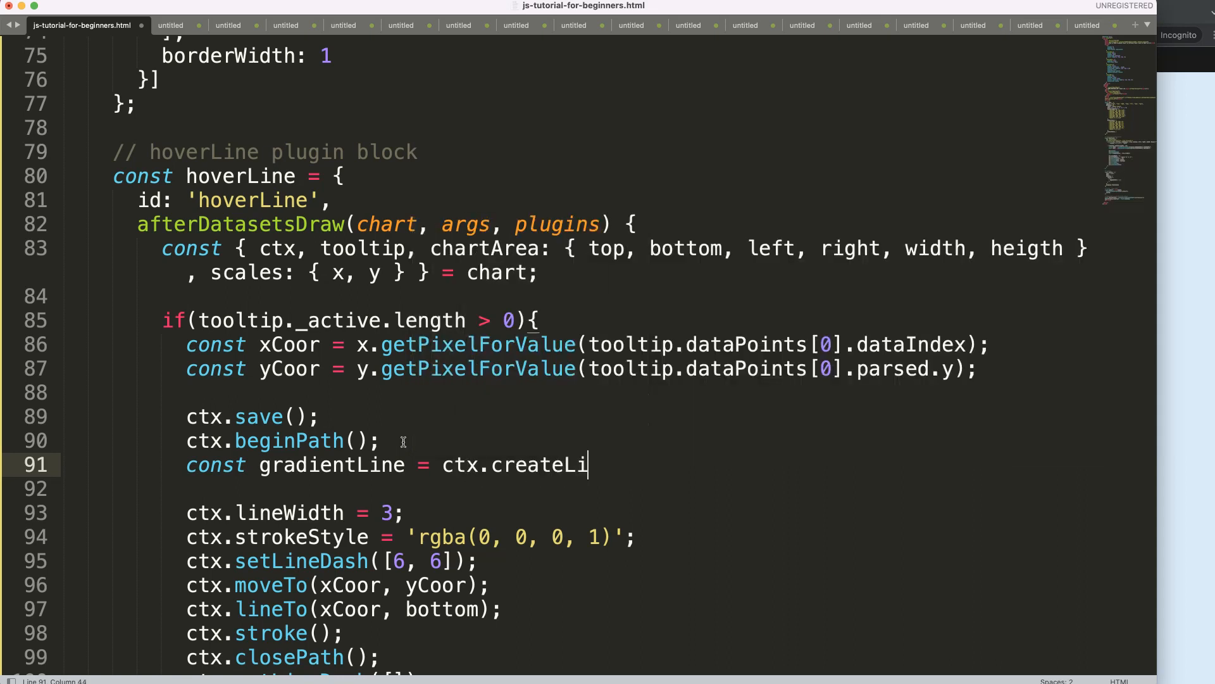
text(nearGradient)
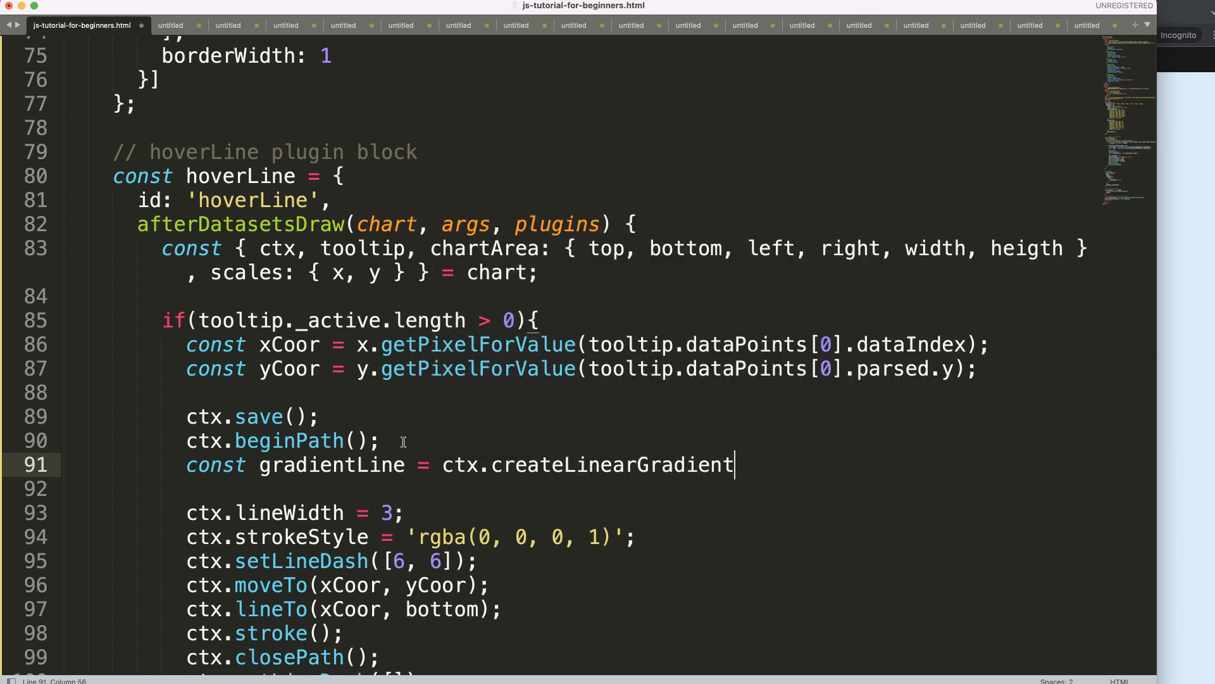
text(())
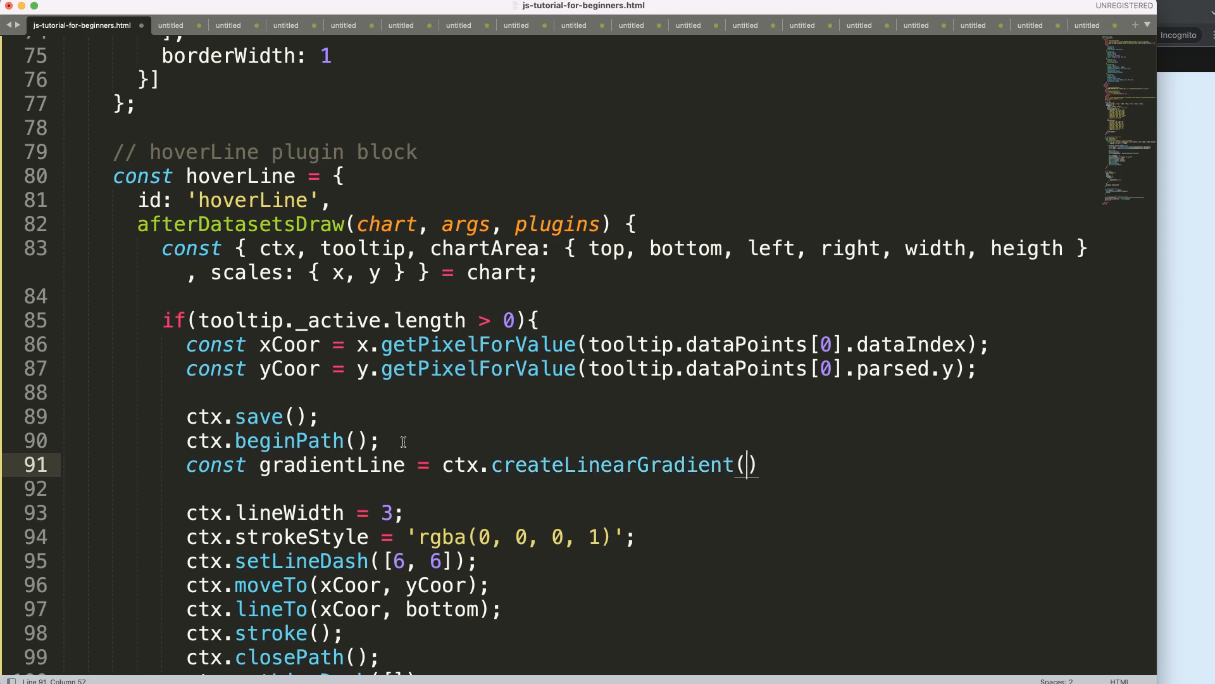
mouse_move(790, 456)
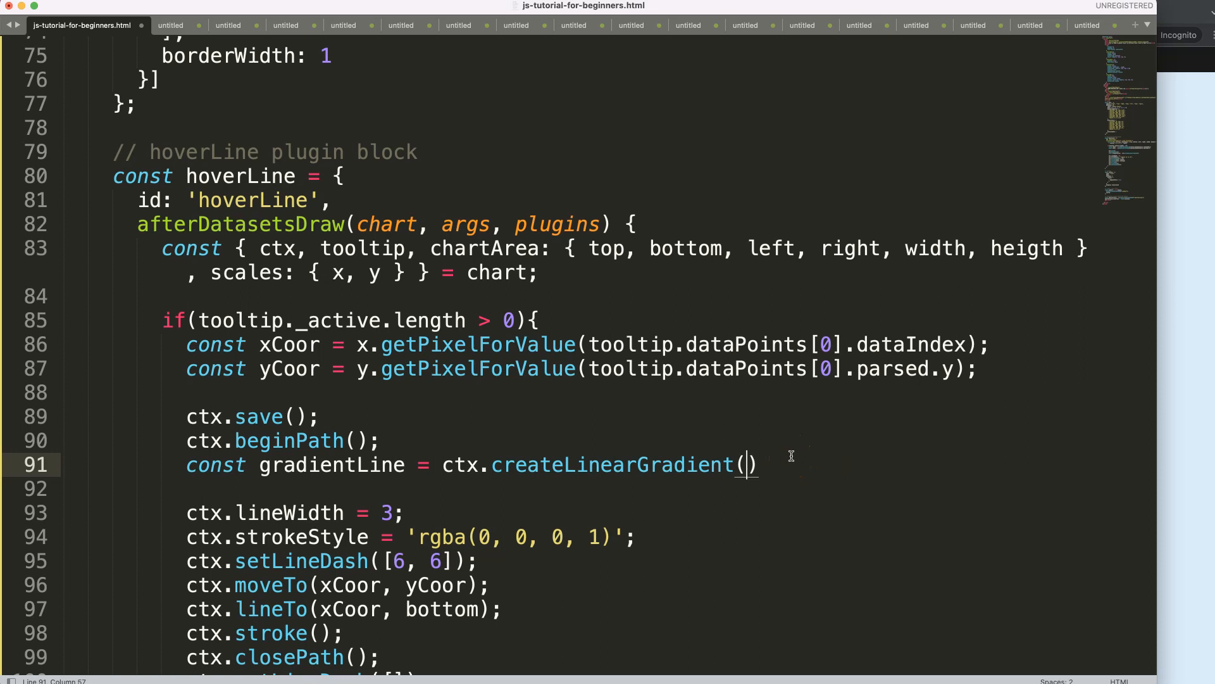
text(x, y,)
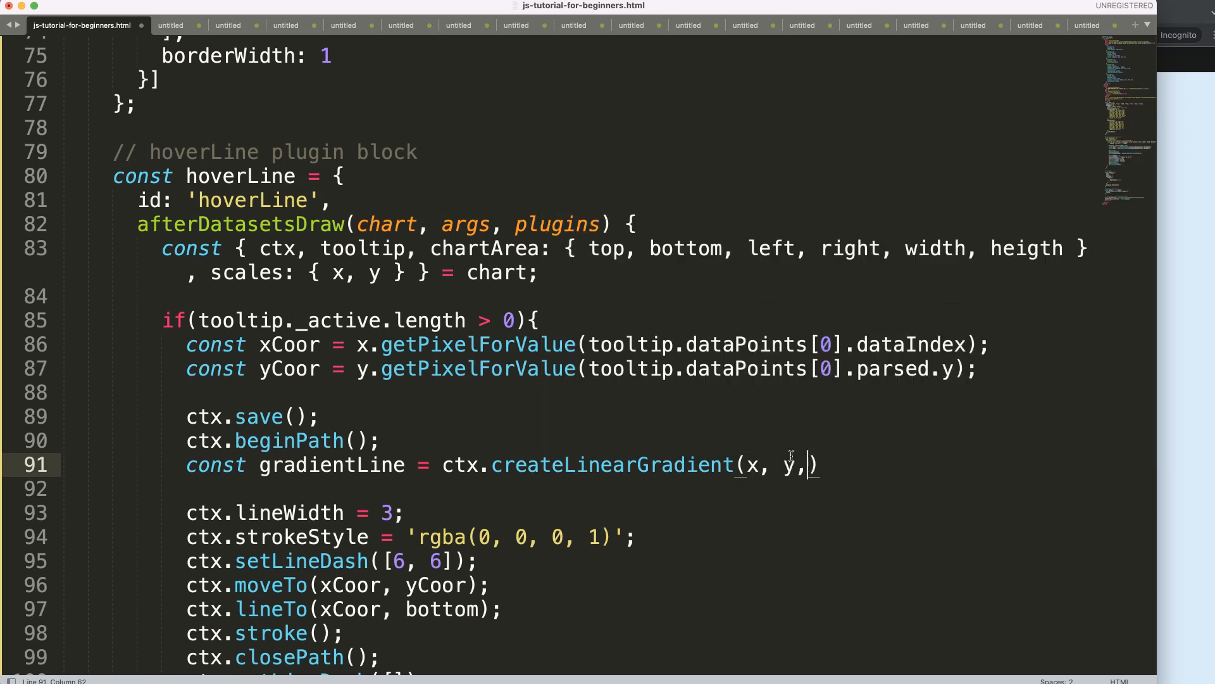
text(" ")
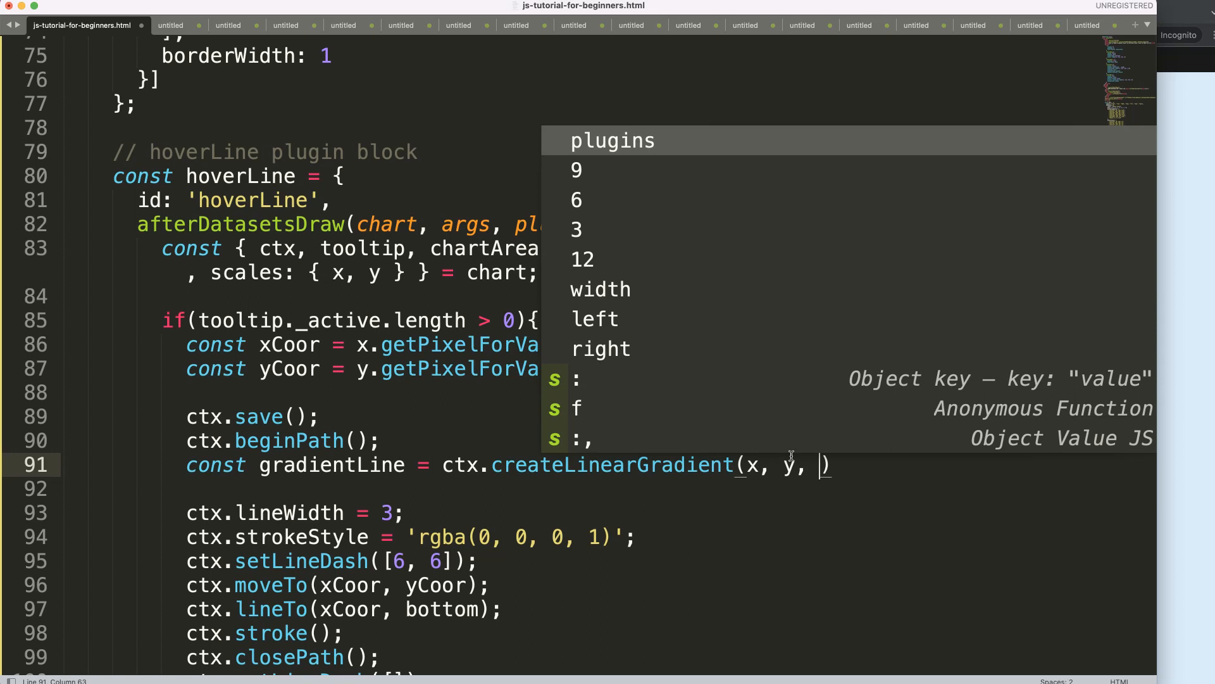
text(xEnd)
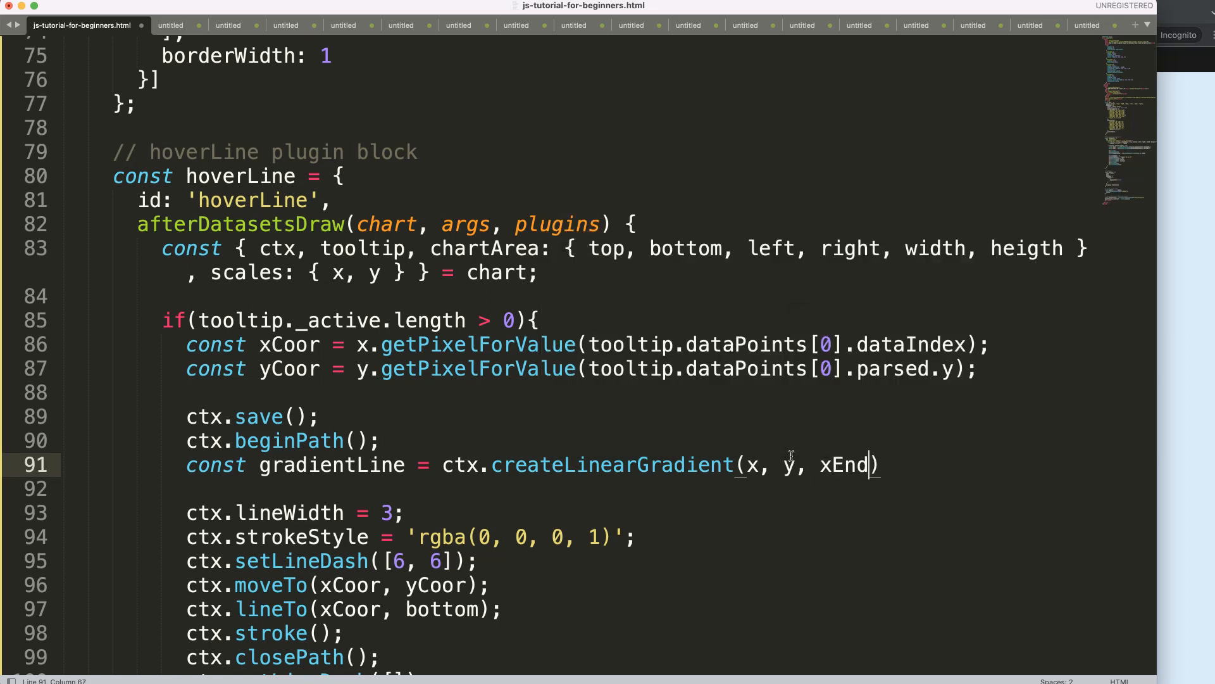
text(, yEnd)
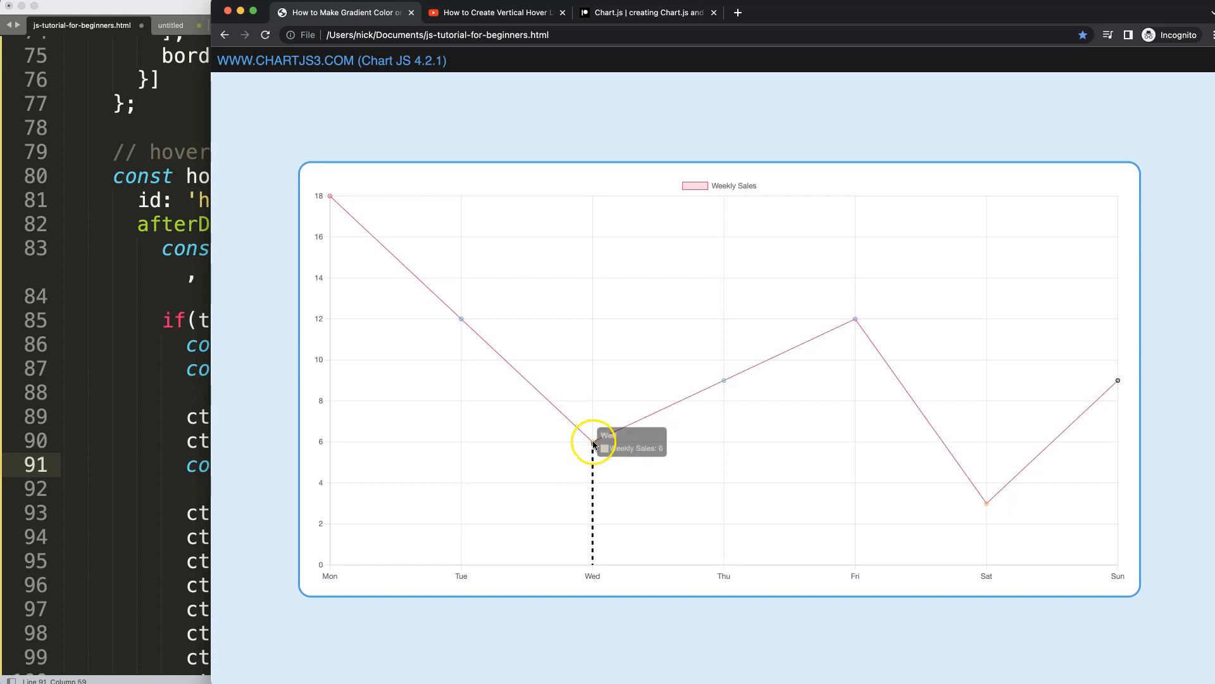
mouse_move(1100, 195)
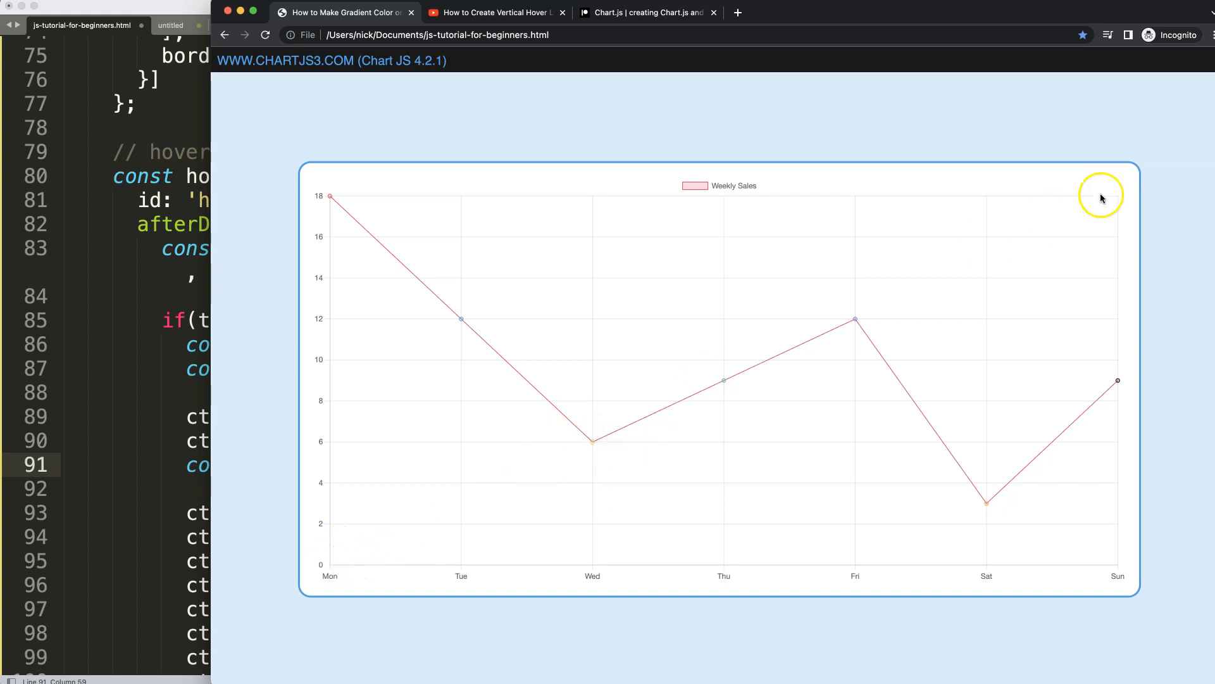
mouse_move(522, 416)
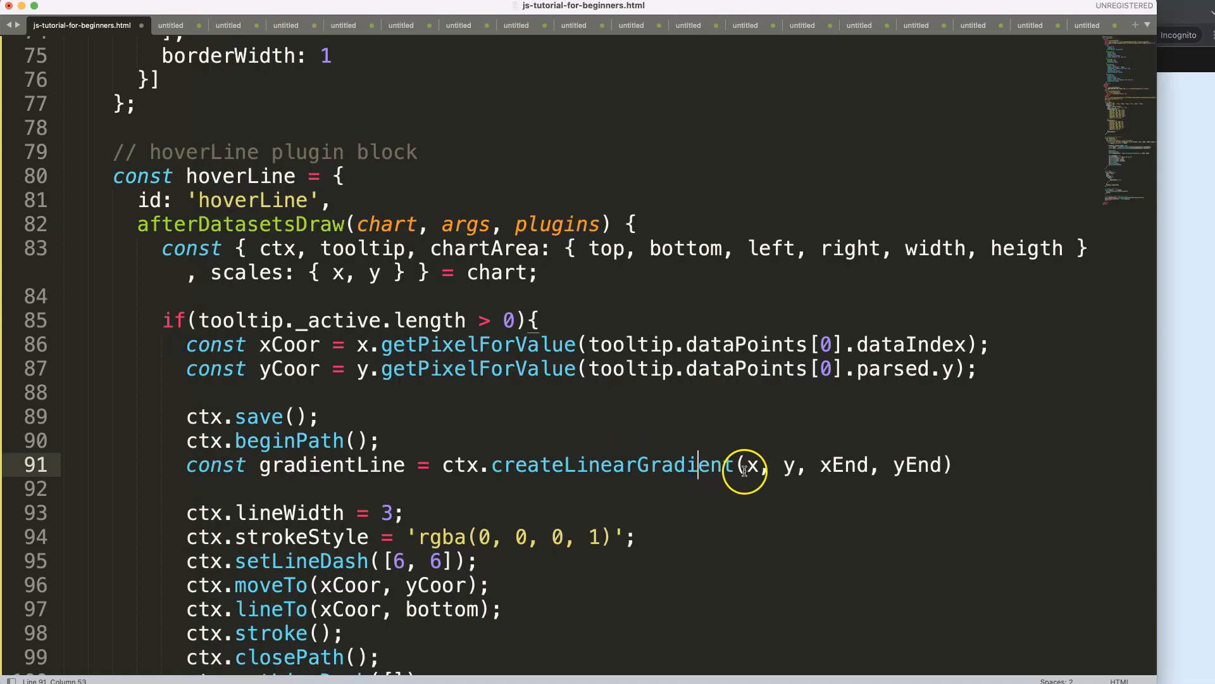
Replace the gradient arguments with 0, top, 0, bottom and end the statement with a semicolon.
double_click(750, 464)
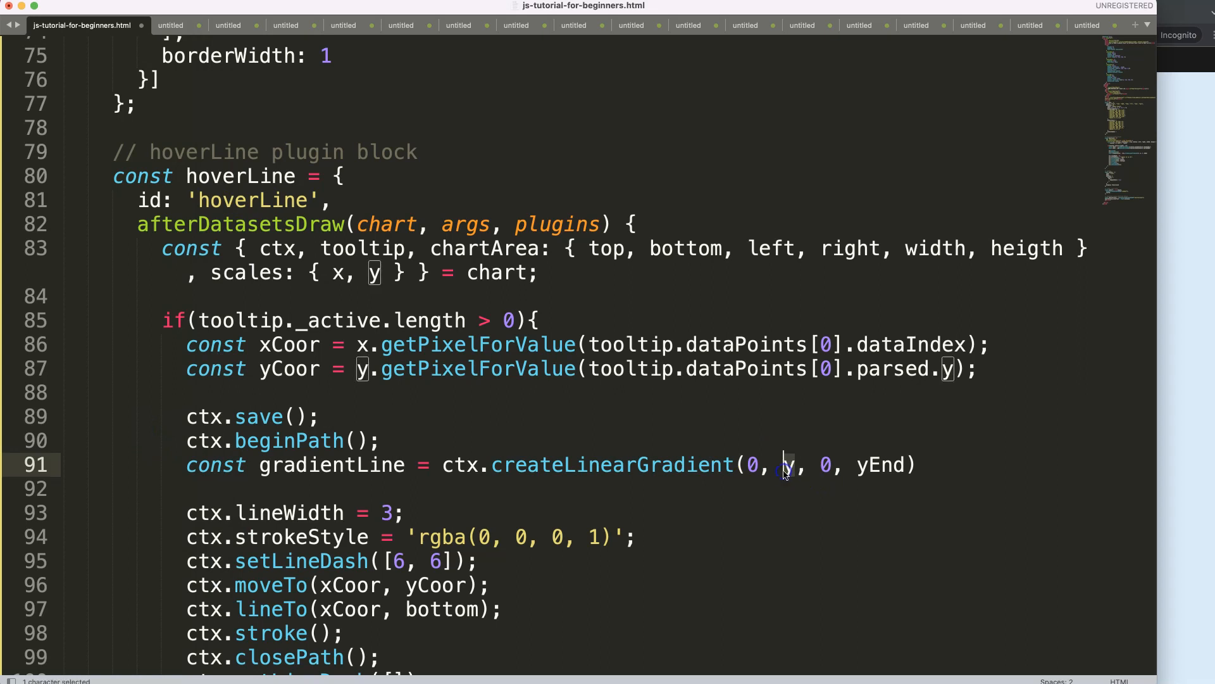
text(top)
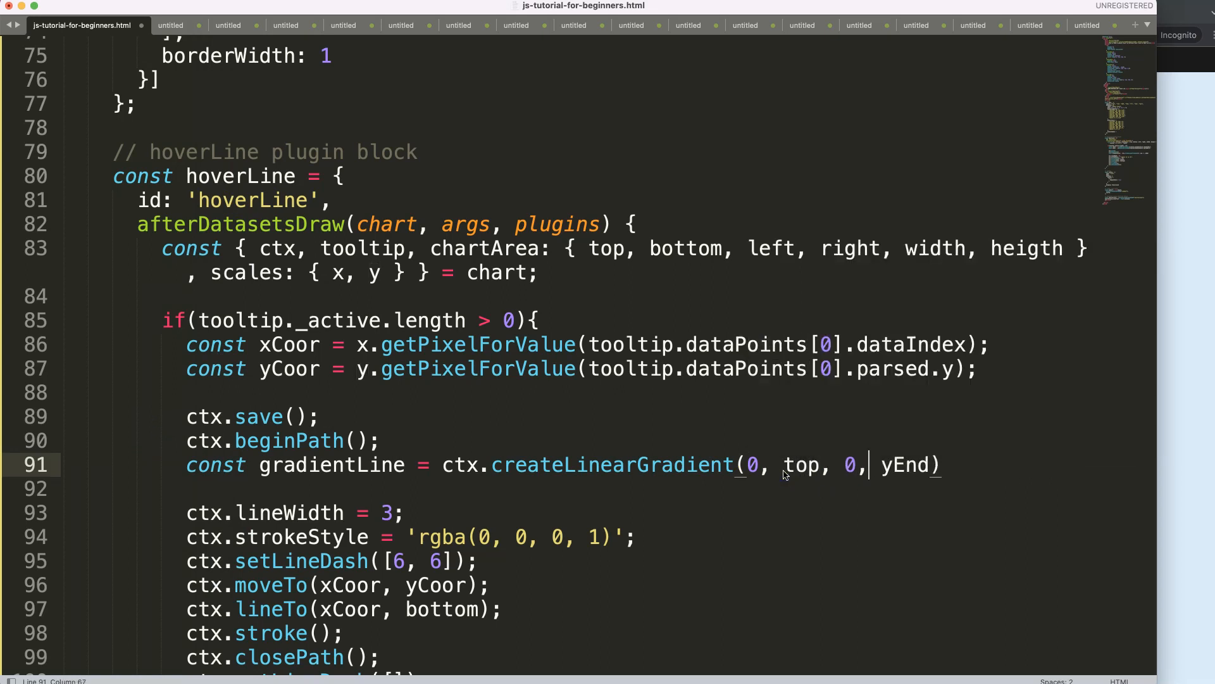
text(bottom)
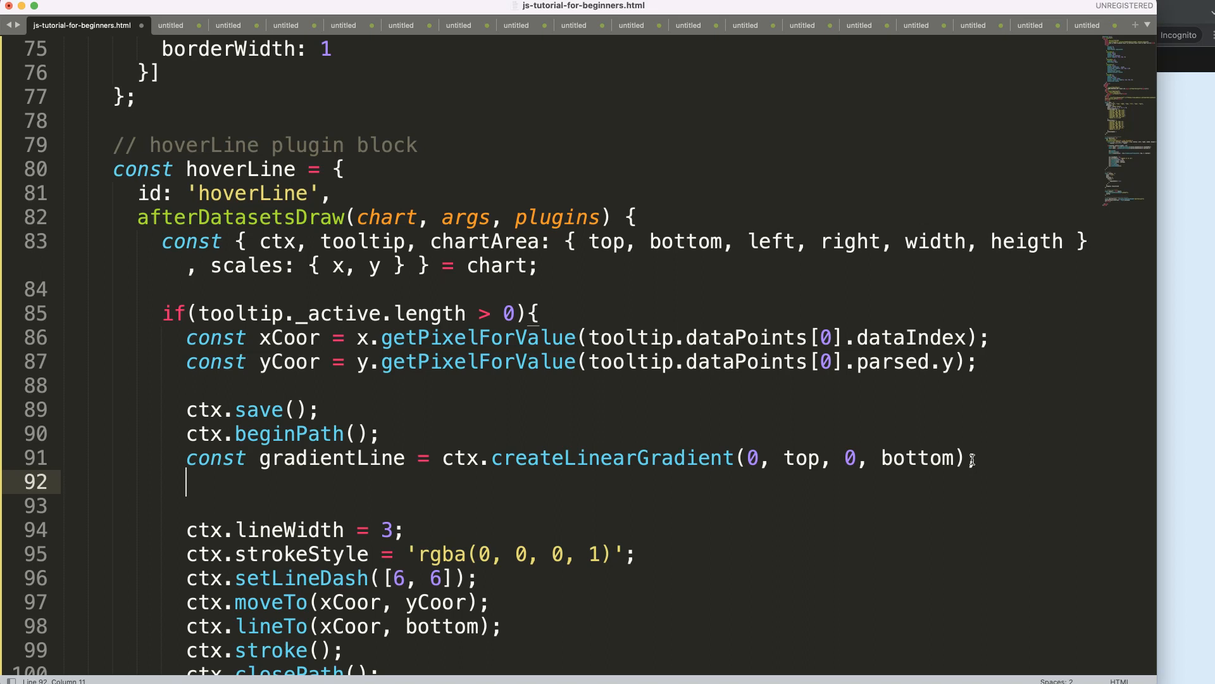
text(;)
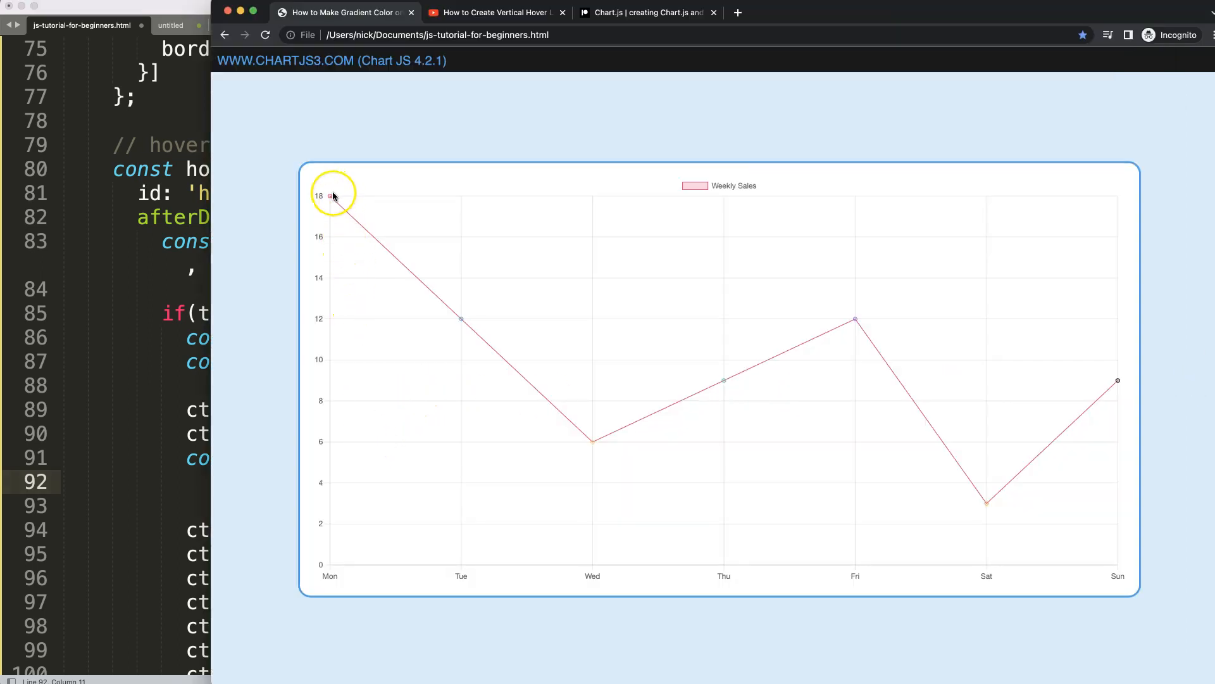
mouse_move(333, 570)
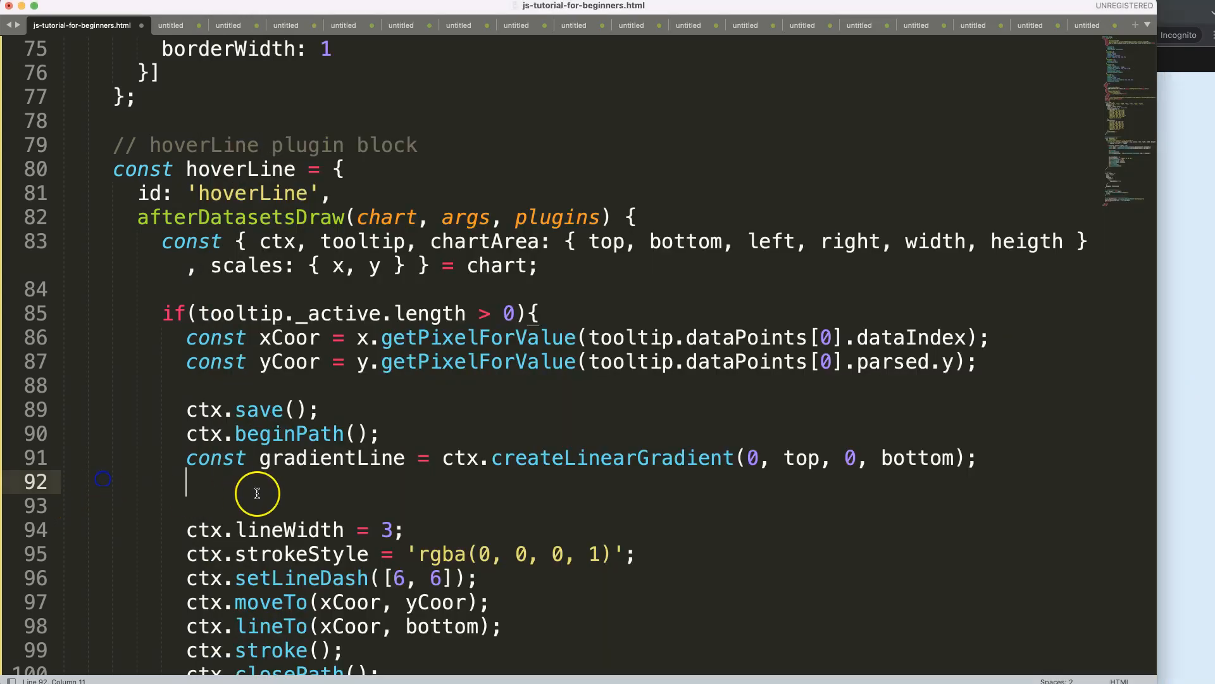
mouse_move(271, 475)
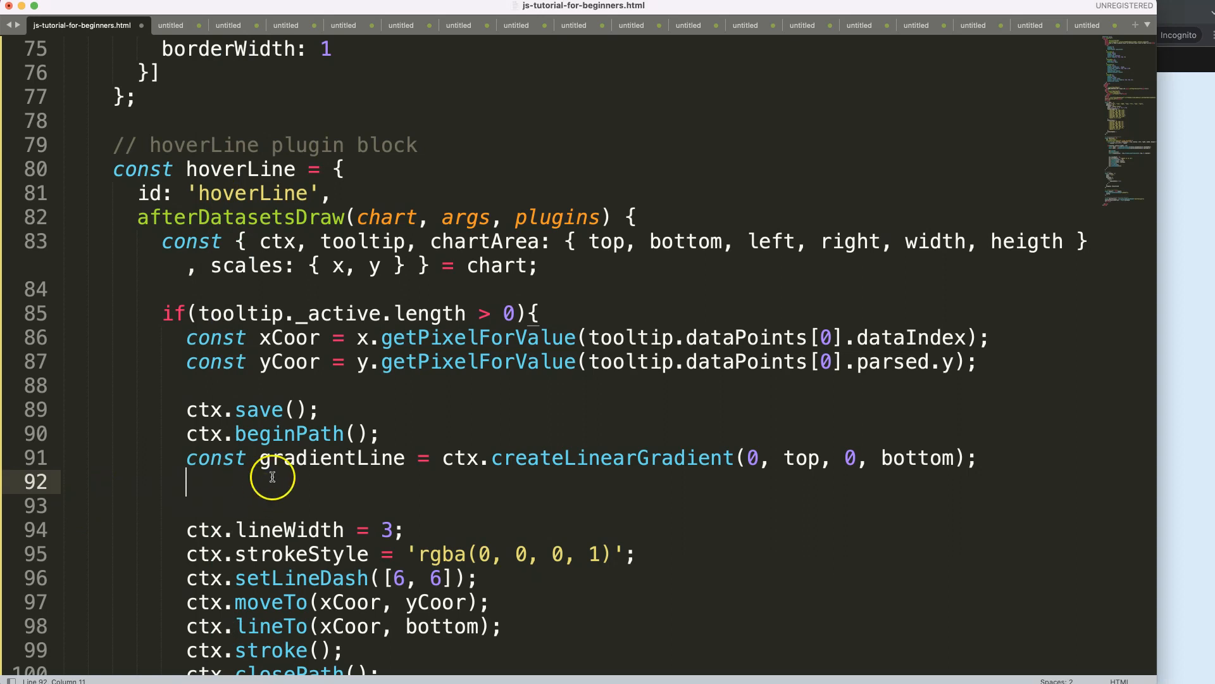
Start gradientLine.addColorStop(0) on line 92, referencing the gradient's top and bottom coordinates.
text(gradientLine)
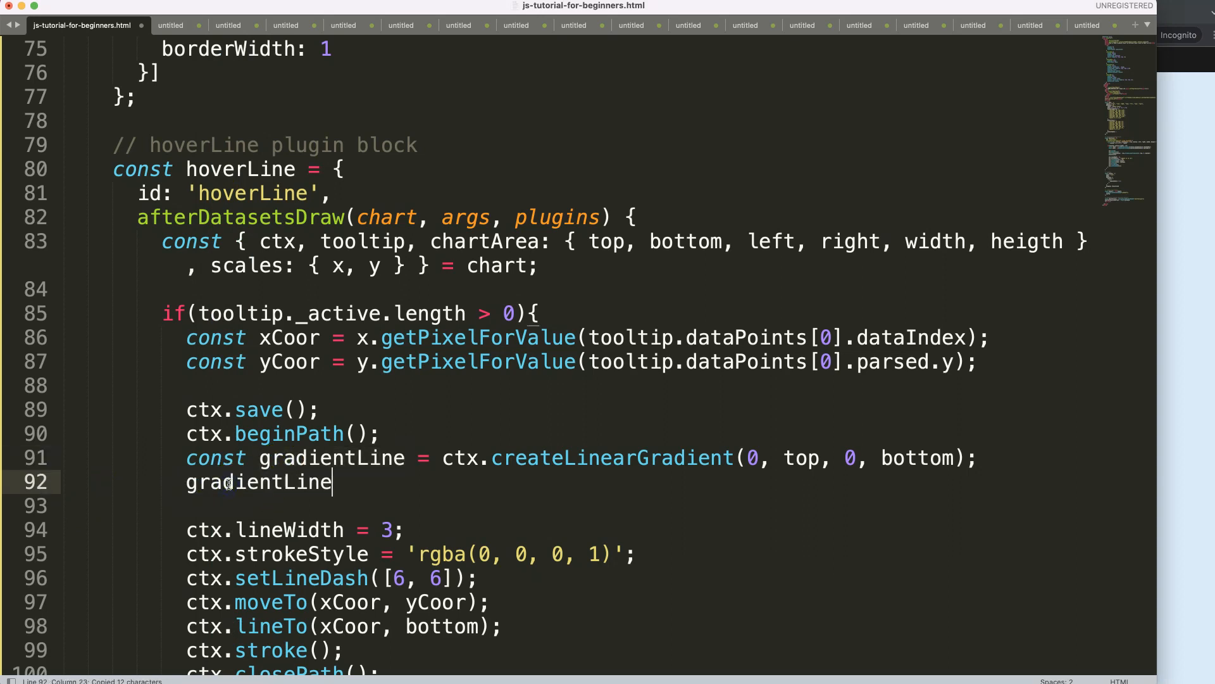
text(.addColorStop)
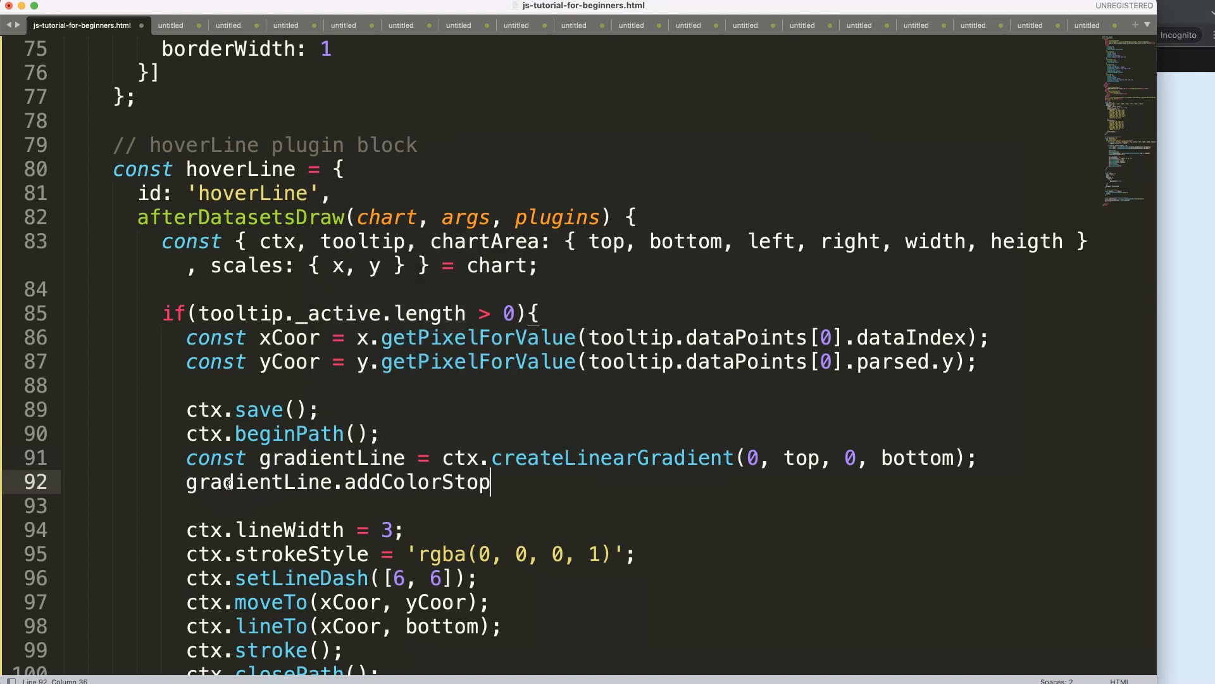
text(())
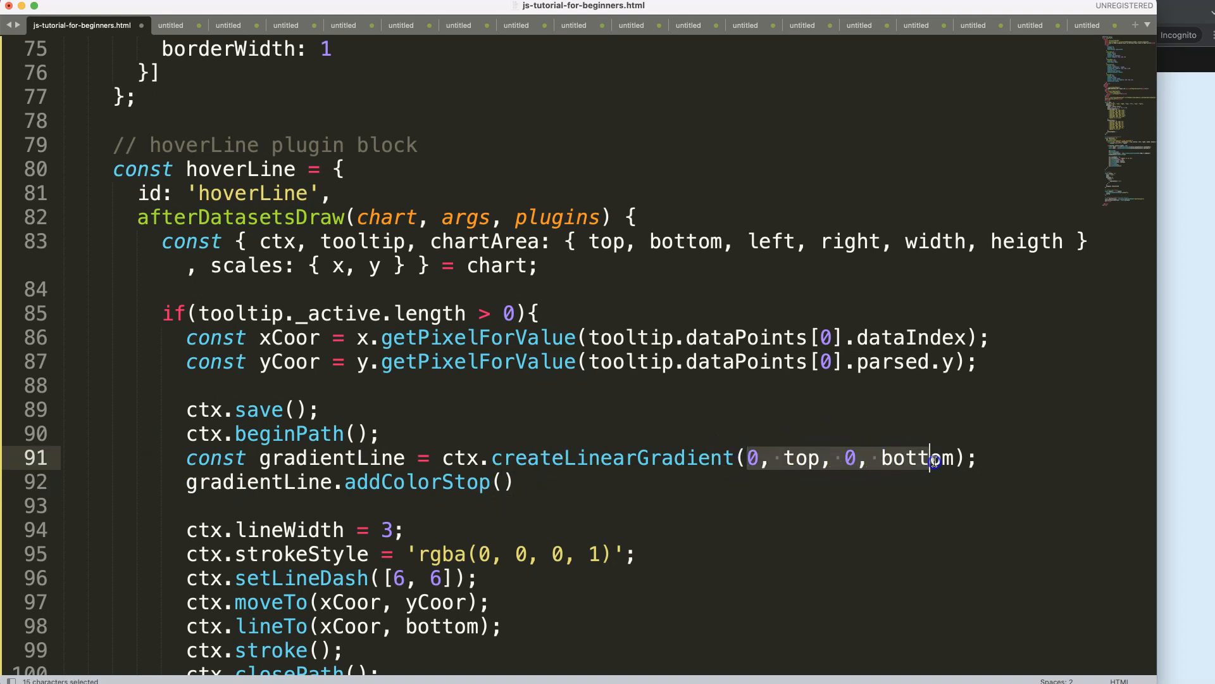
double_click(800, 457)
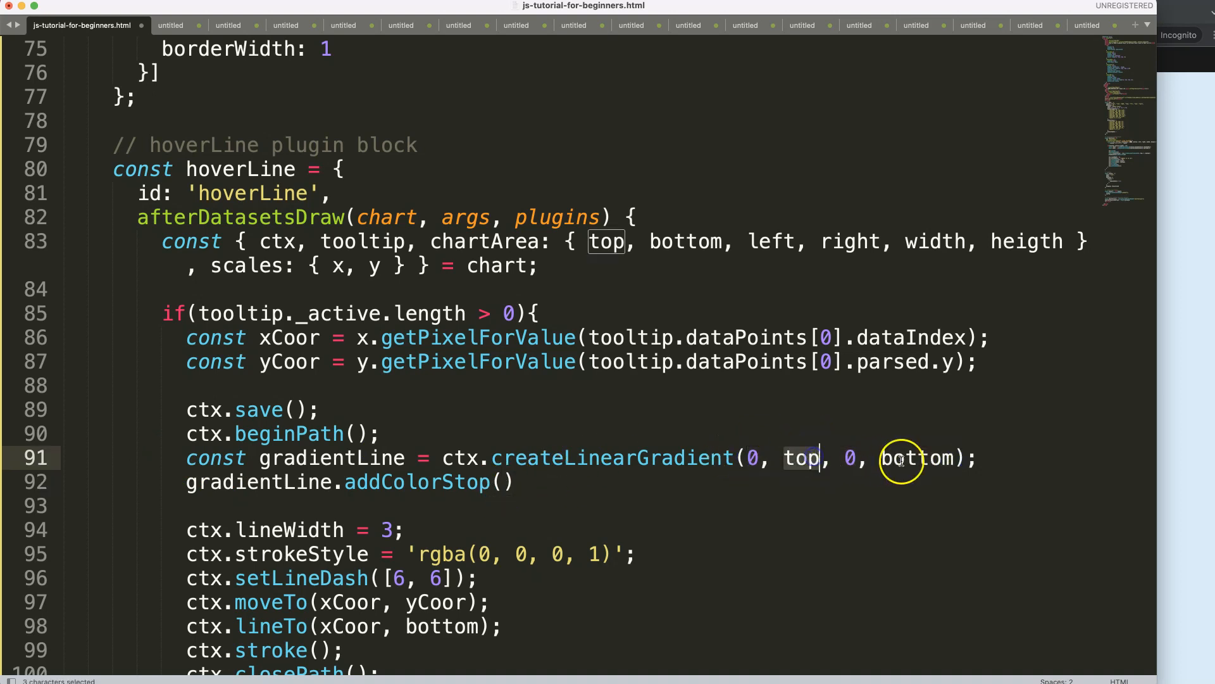
double_click(919, 457)
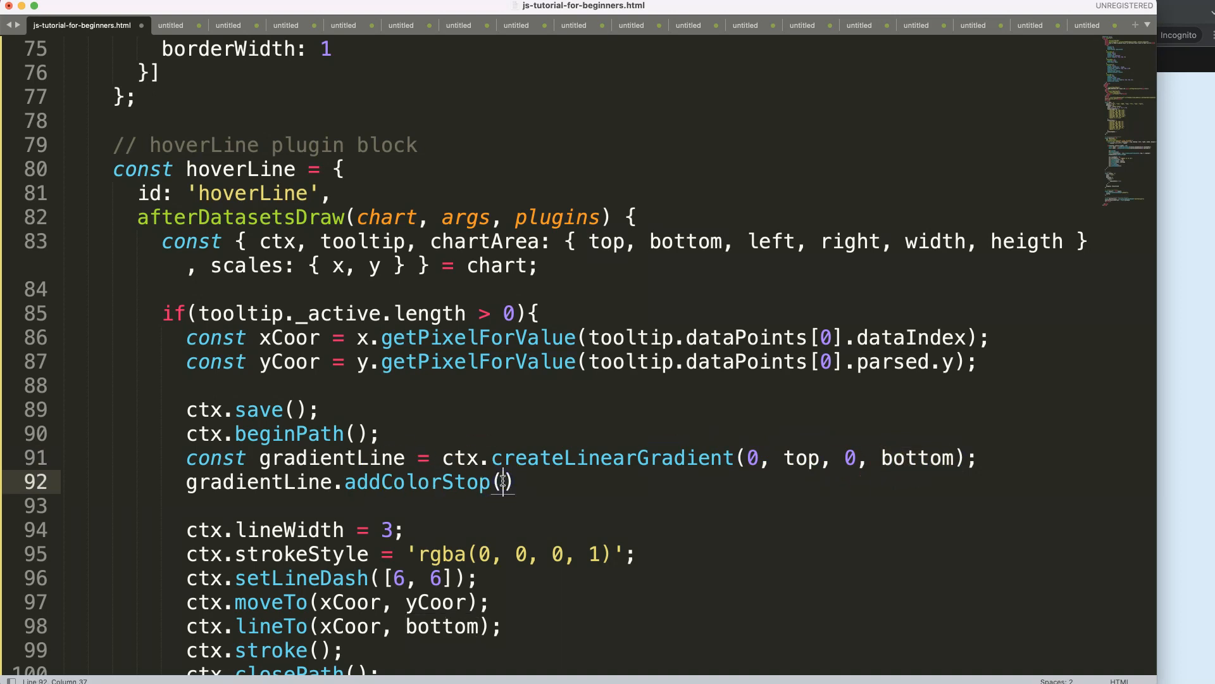
double_click(799, 457)
text(0)
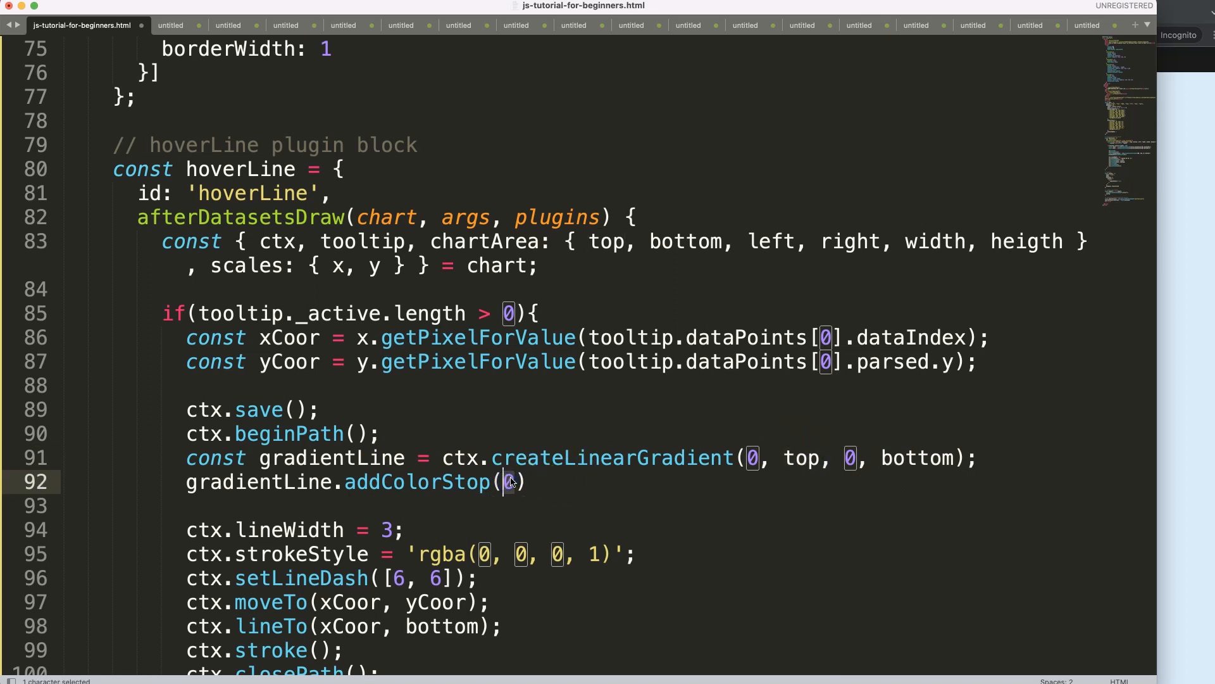
Add a quoted placeholder colour 'reed' after the 0 offset of the colour stop.
click(509, 481)
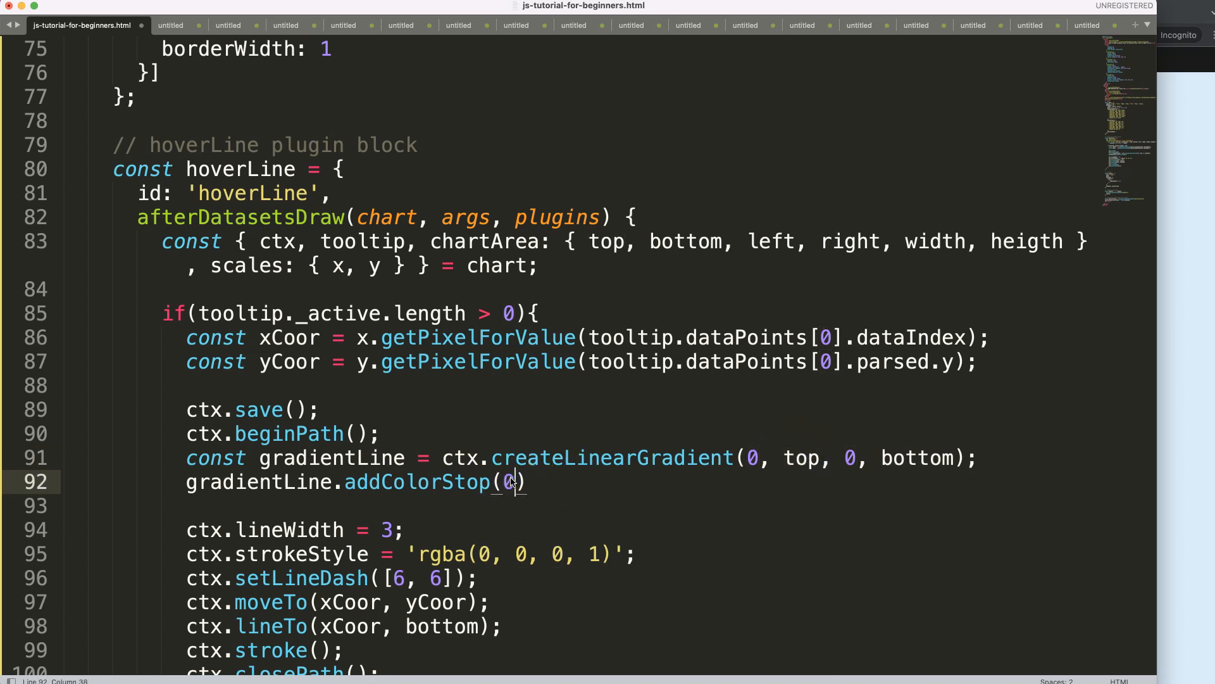
text(,)
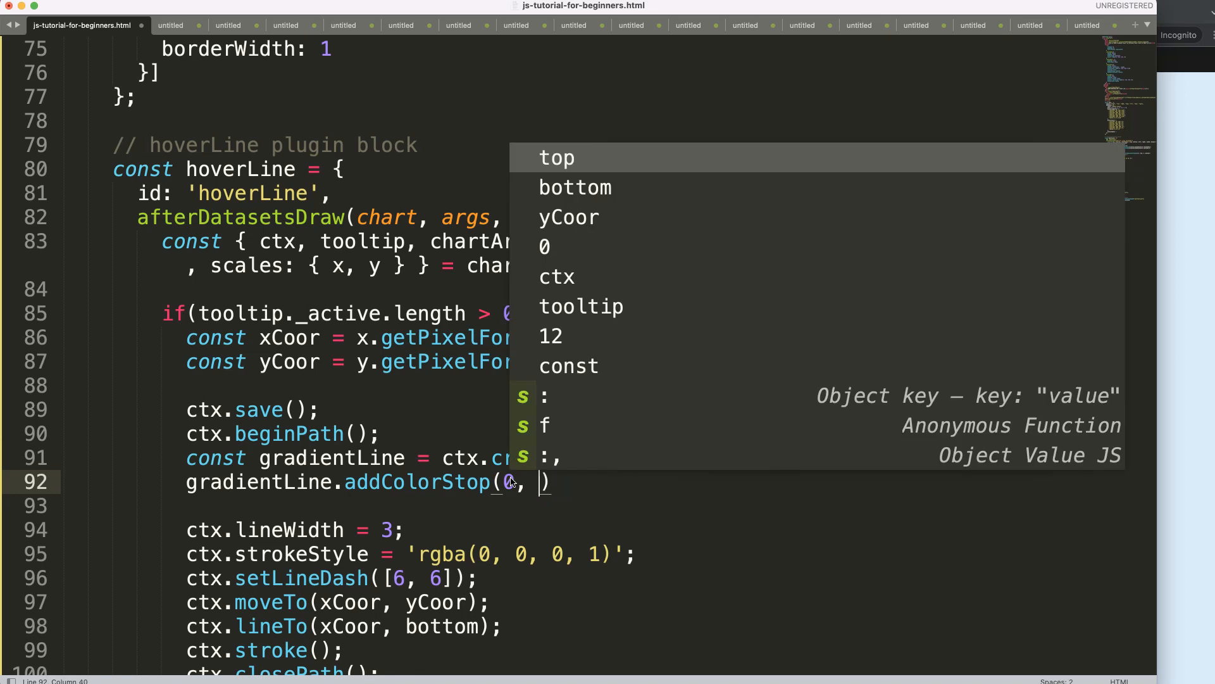
text(')
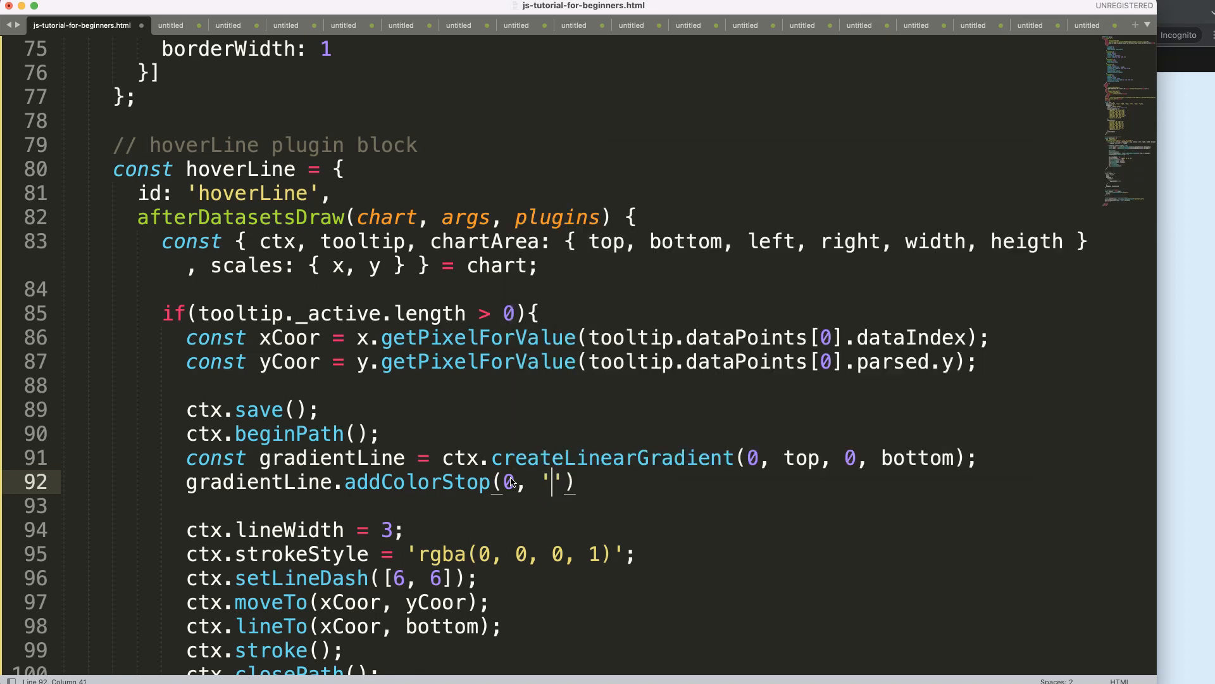
text(reed)
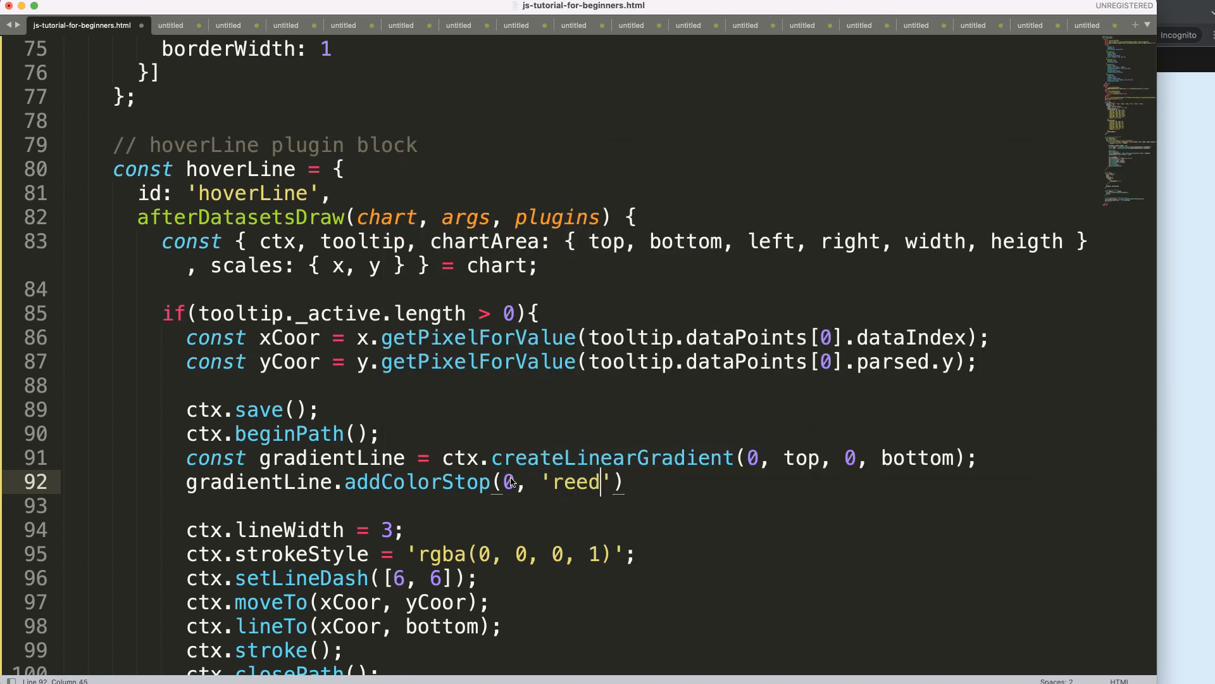
key(backspace)
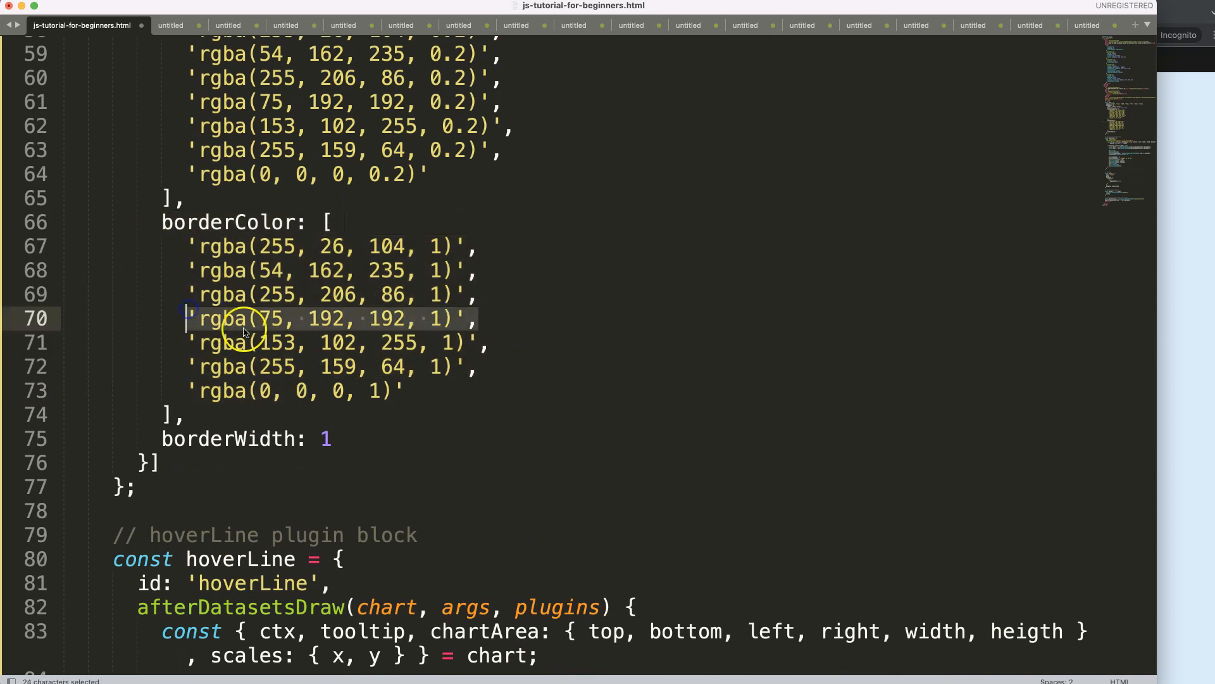
Set the colour stops to 0 'rgba(75, 192, 192, 1)' and 1 'rgba(255, 26, 104, 1)'.
scroll(down, 3)
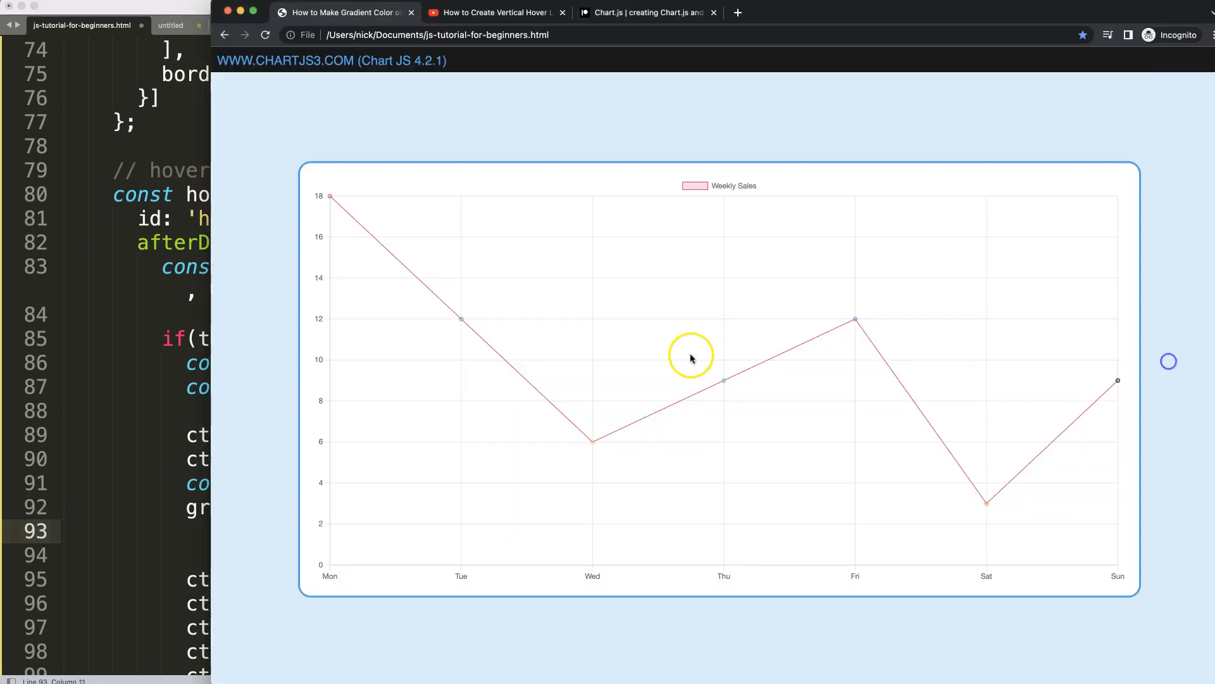
mouse_move(174, 332)
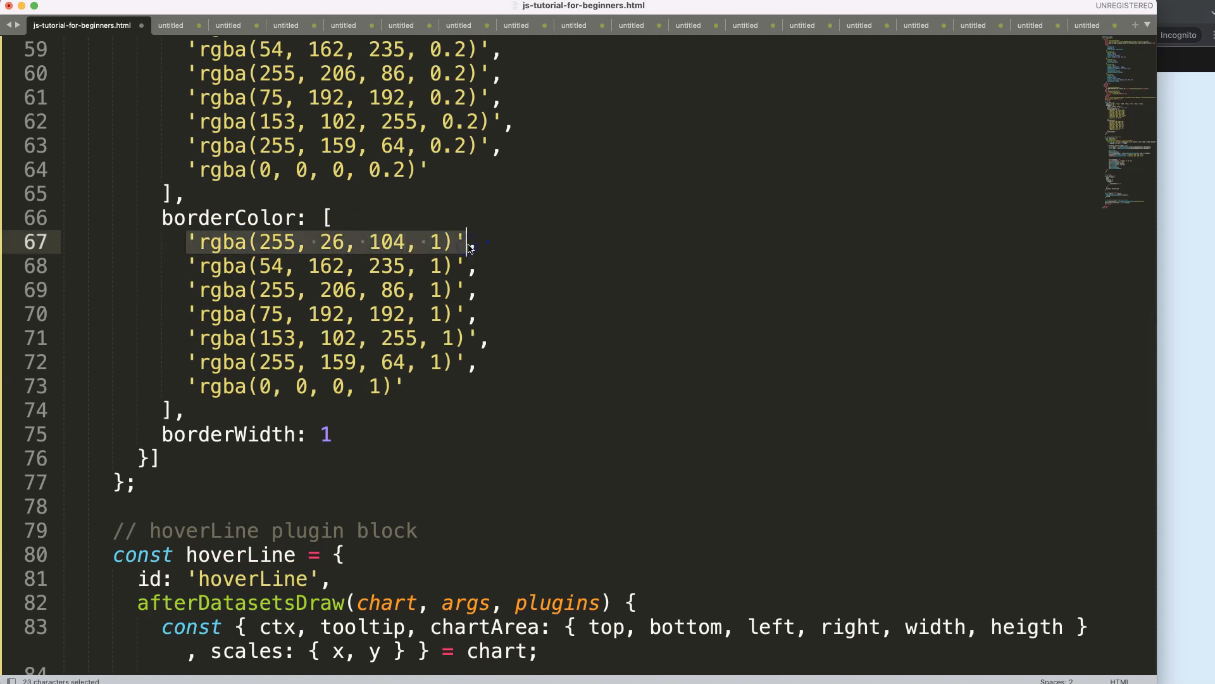
scroll(down, 3)
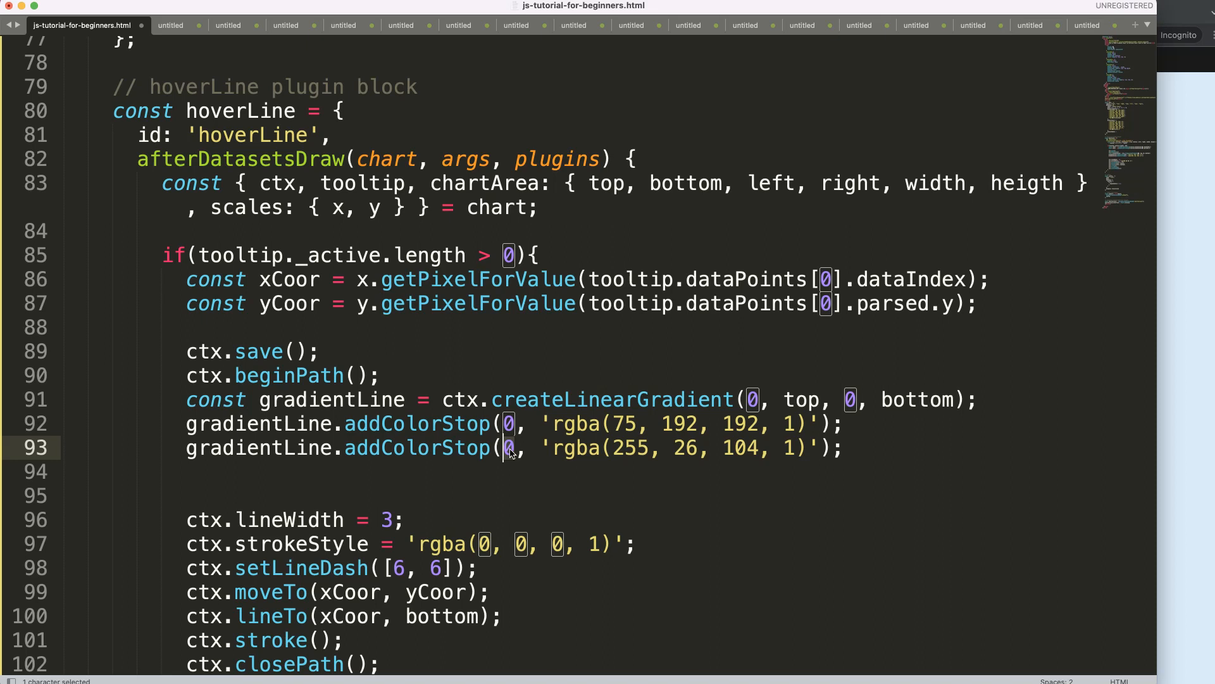
text(1)
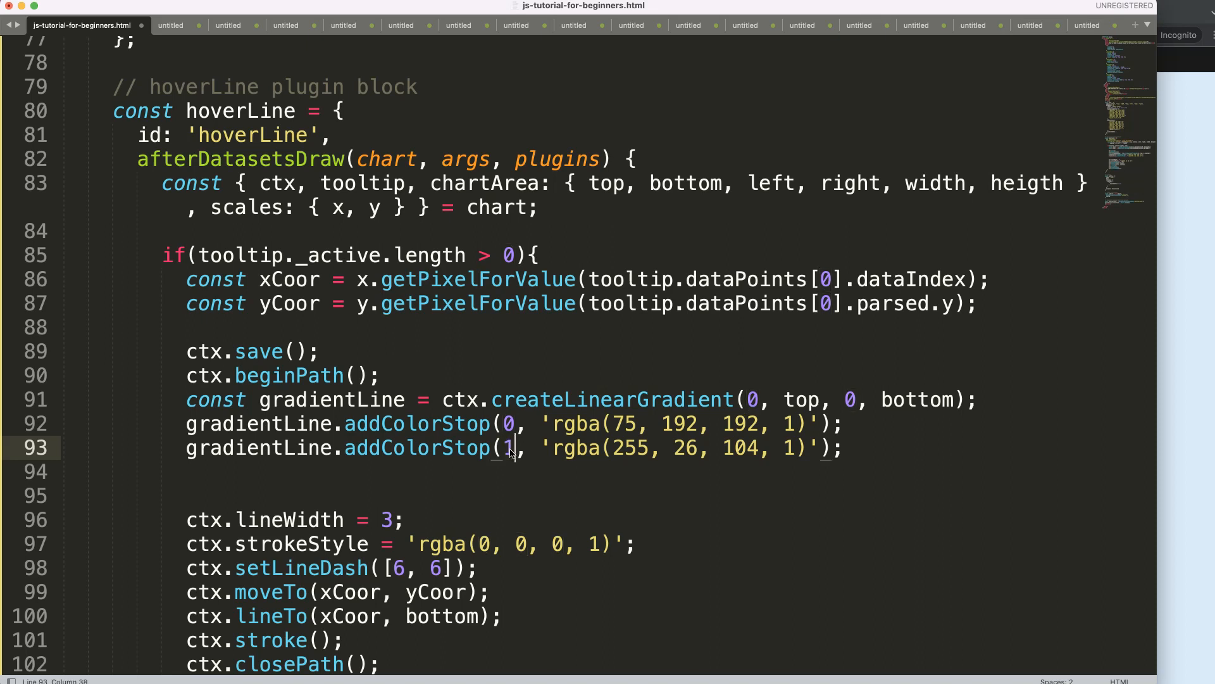
double_click(920, 399)
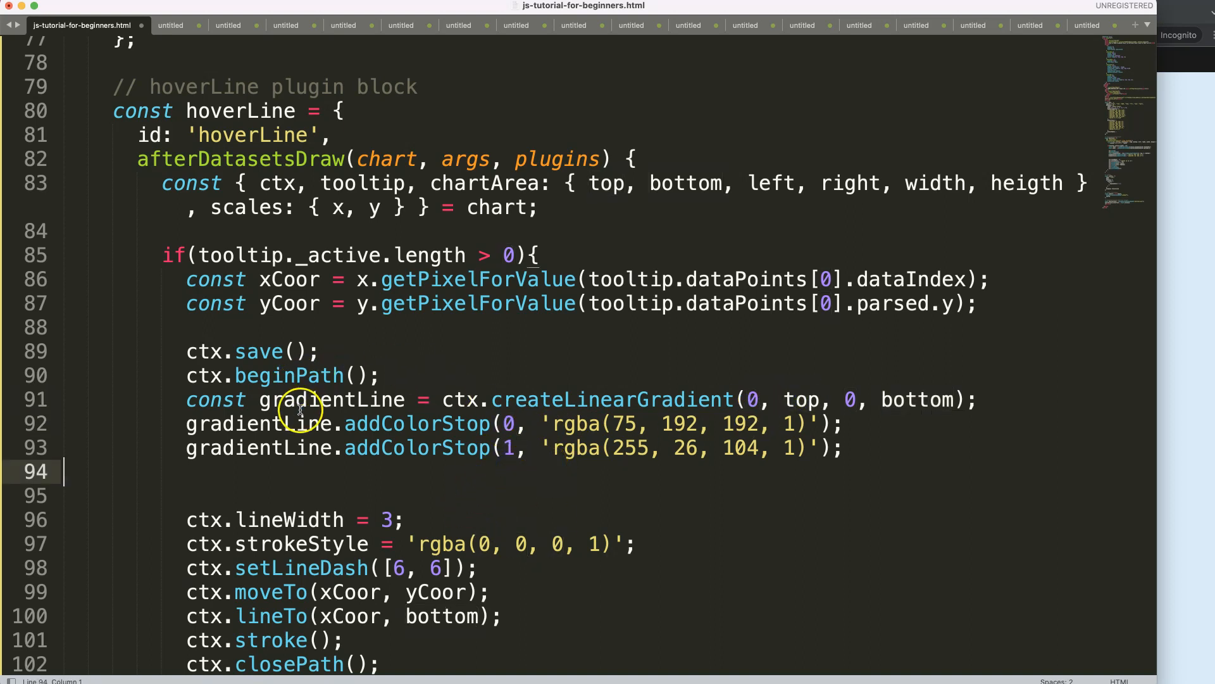
double_click(331, 398)
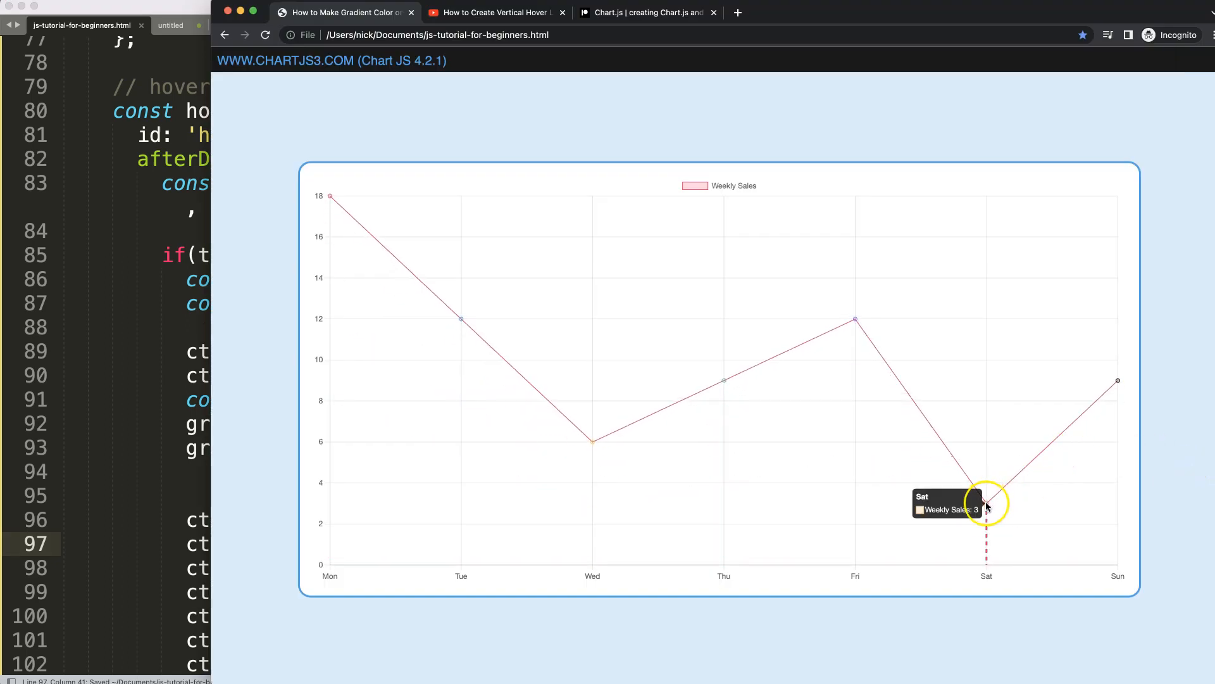
mouse_move(855, 324)
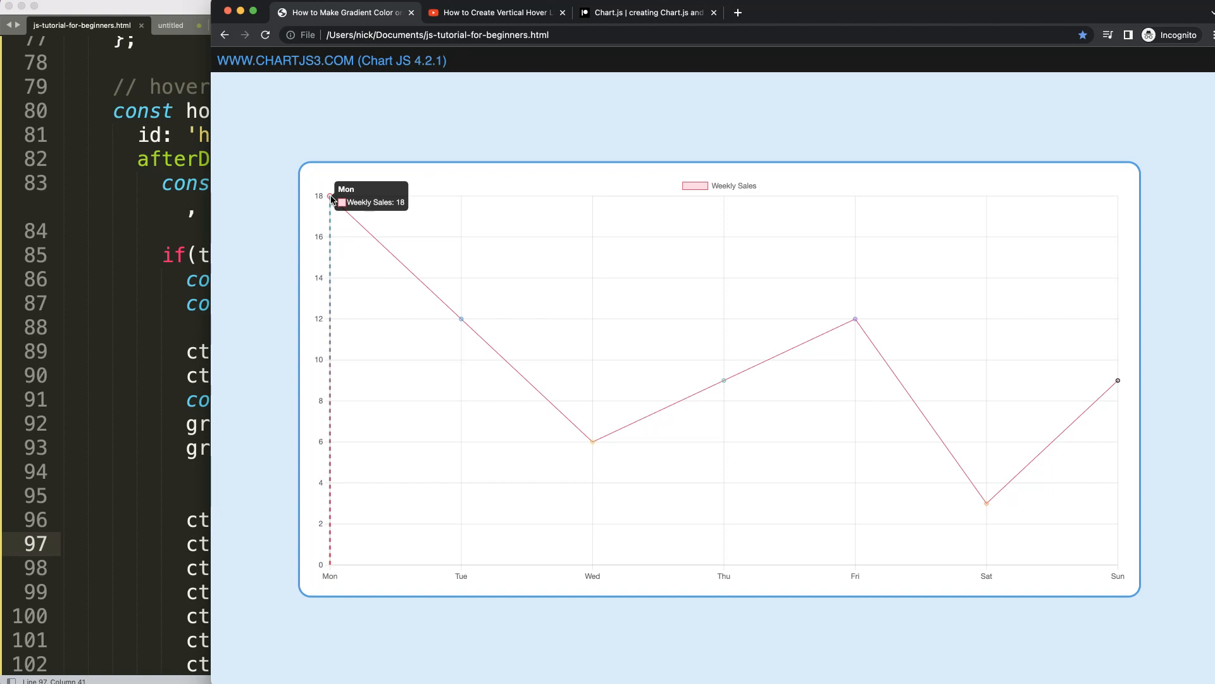
mouse_move(324, 401)
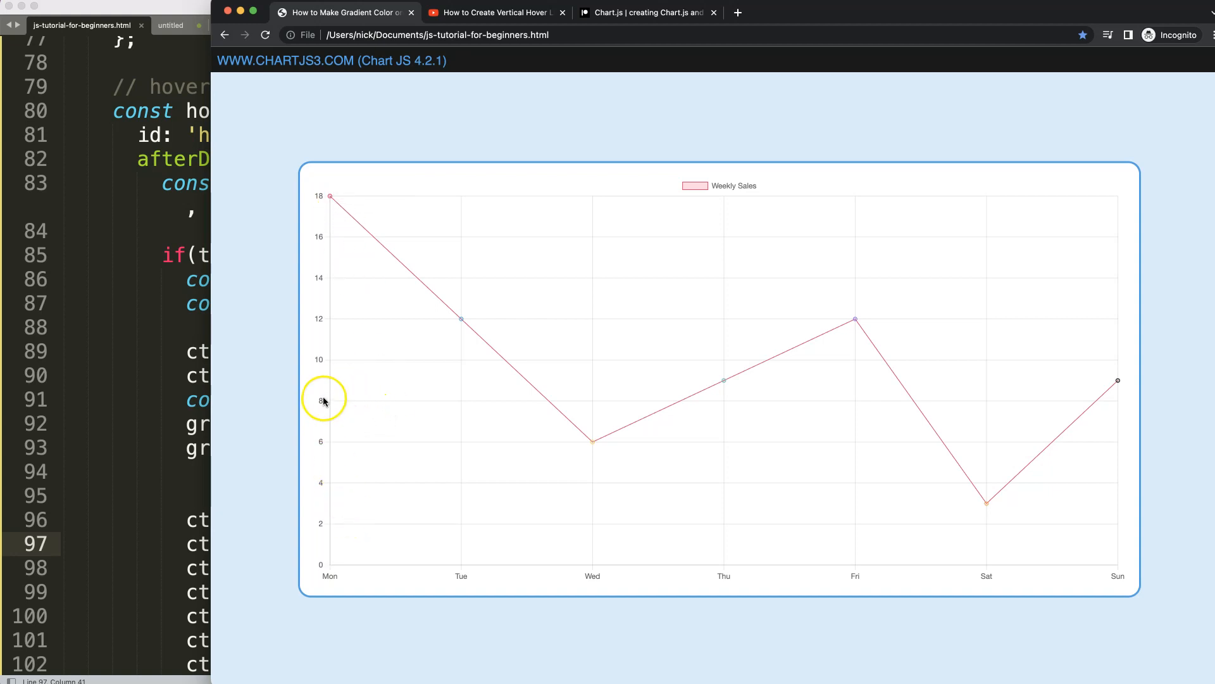
mouse_move(324, 362)
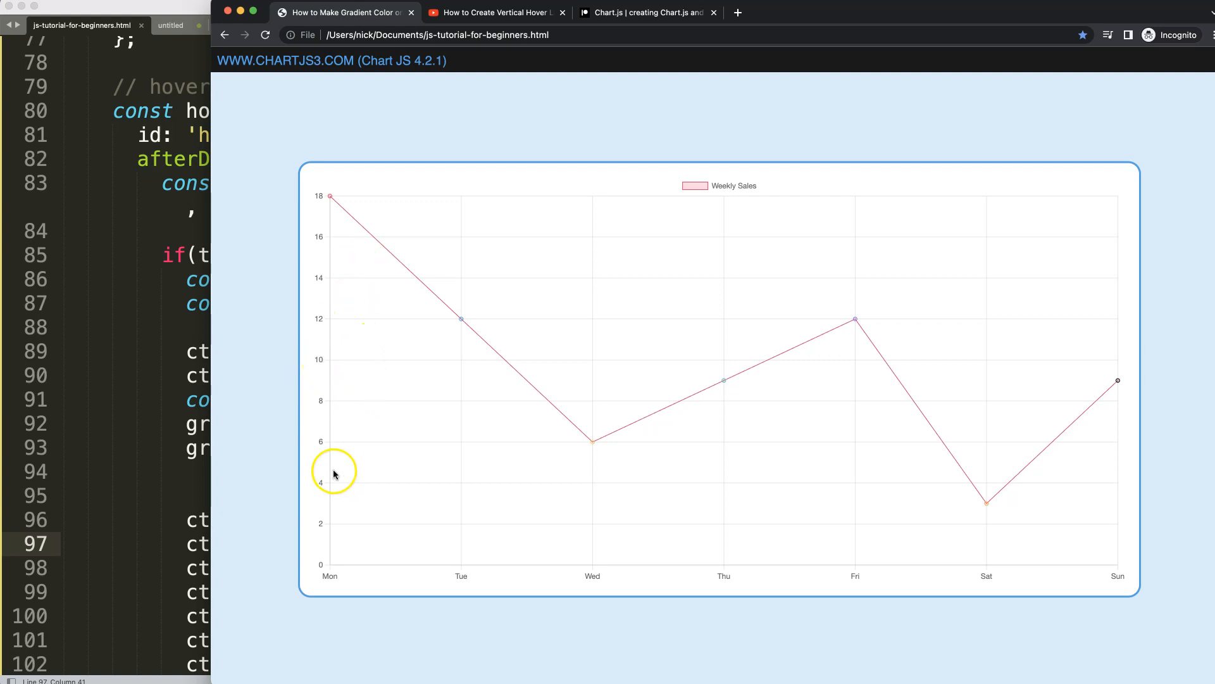
mouse_move(351, 257)
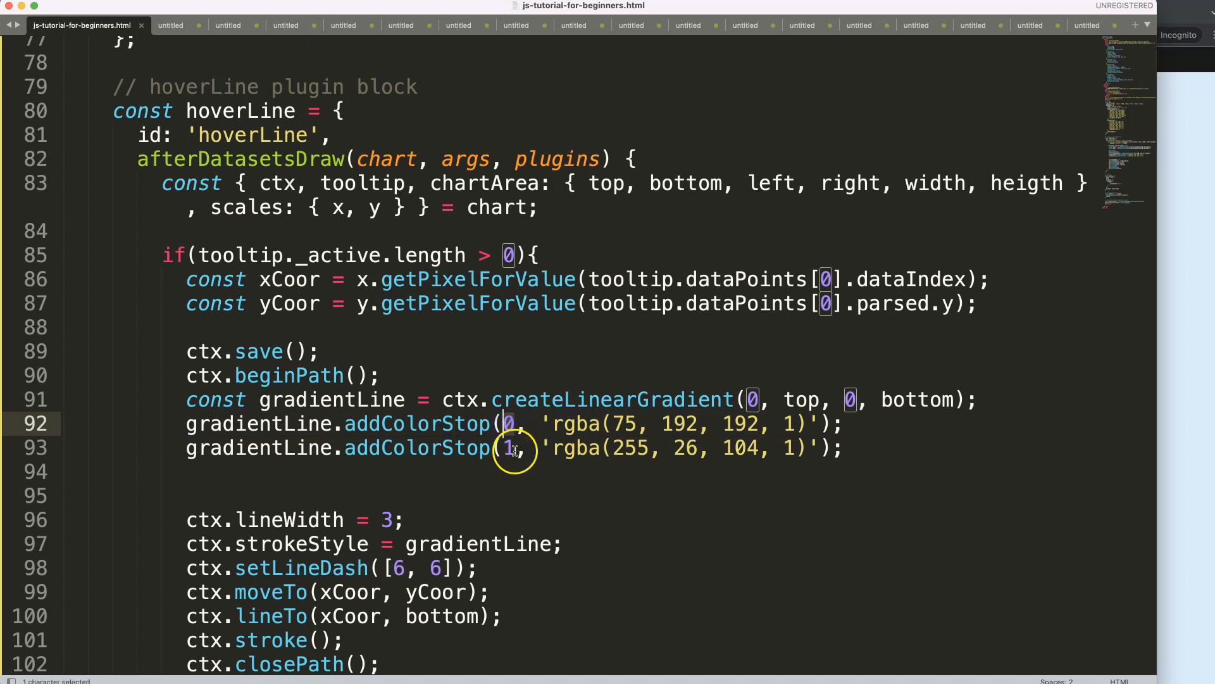
Change the first colour stop's offset to .5.
drag(527, 424, 841, 424)
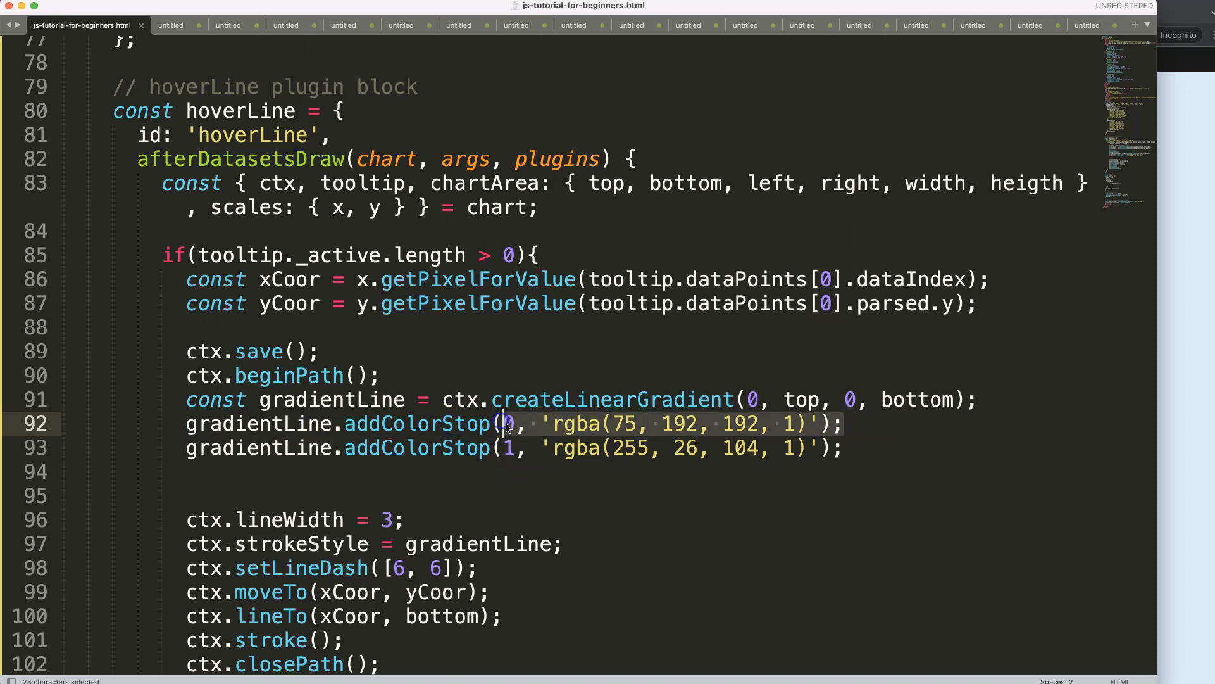
text(.5)
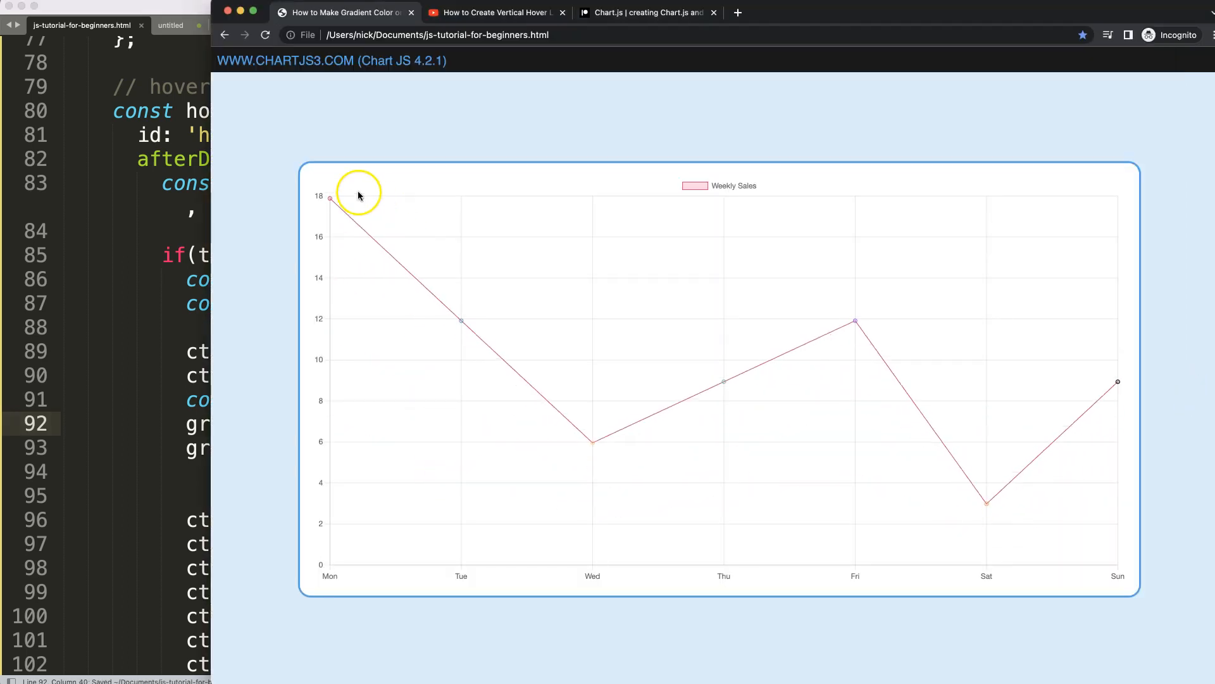
mouse_move(331, 198)
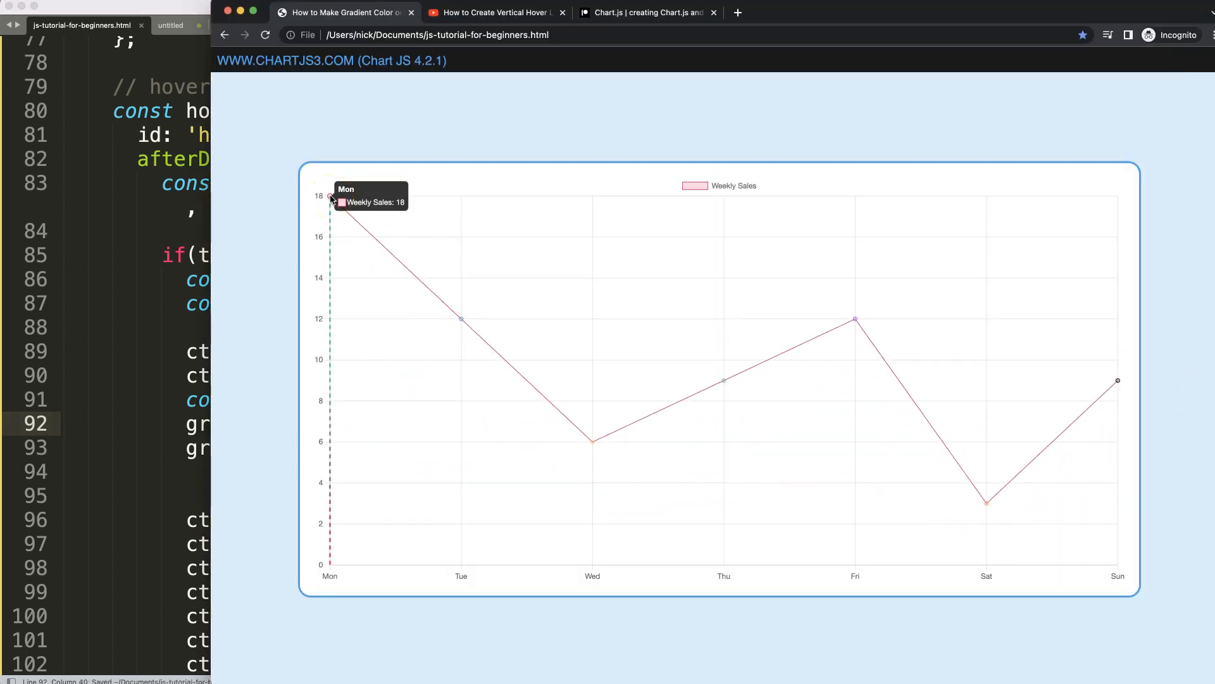
mouse_move(330, 384)
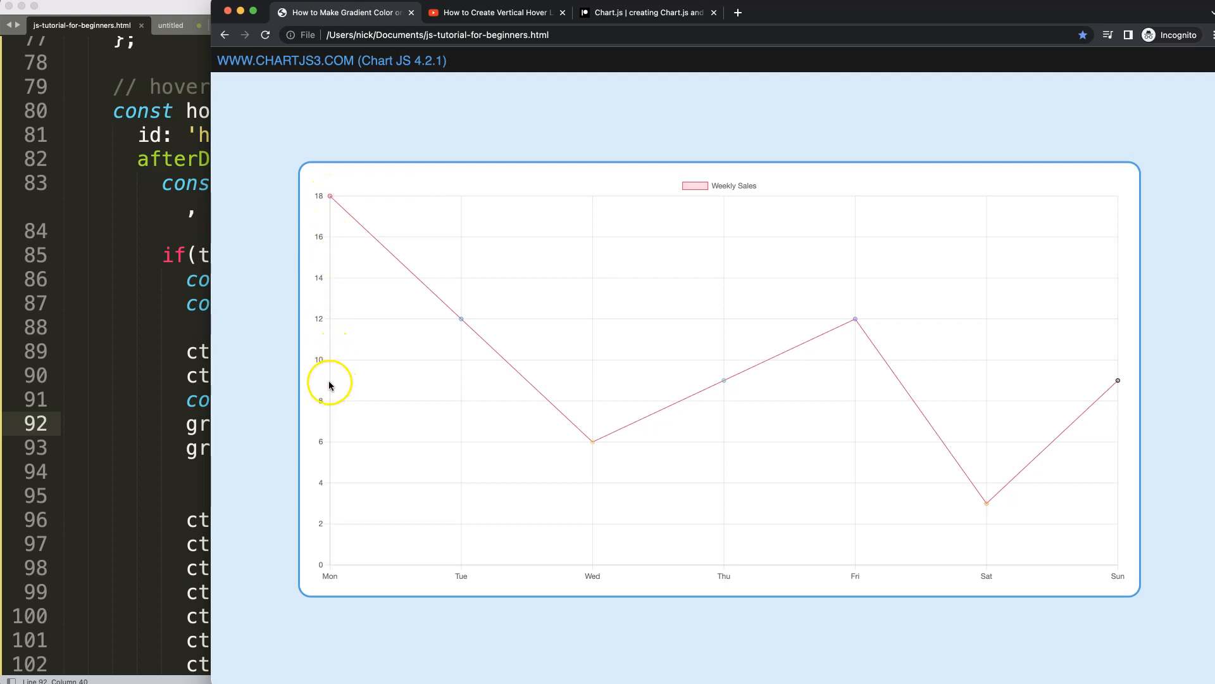
mouse_move(329, 198)
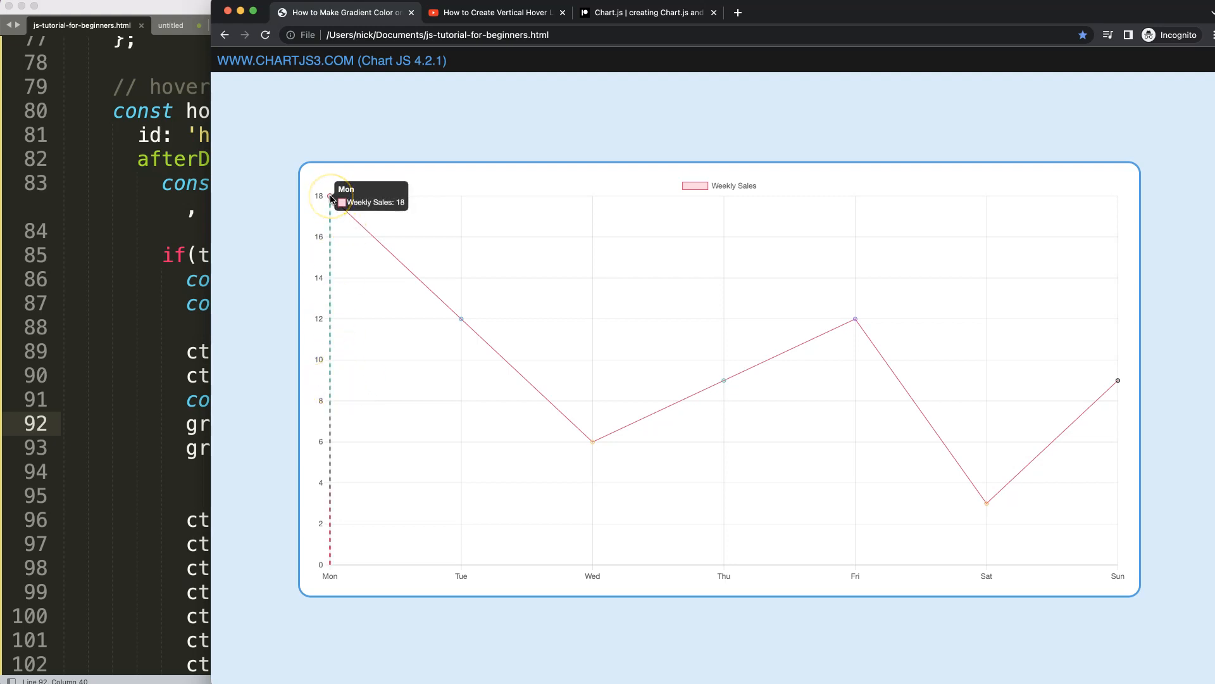
mouse_move(315, 462)
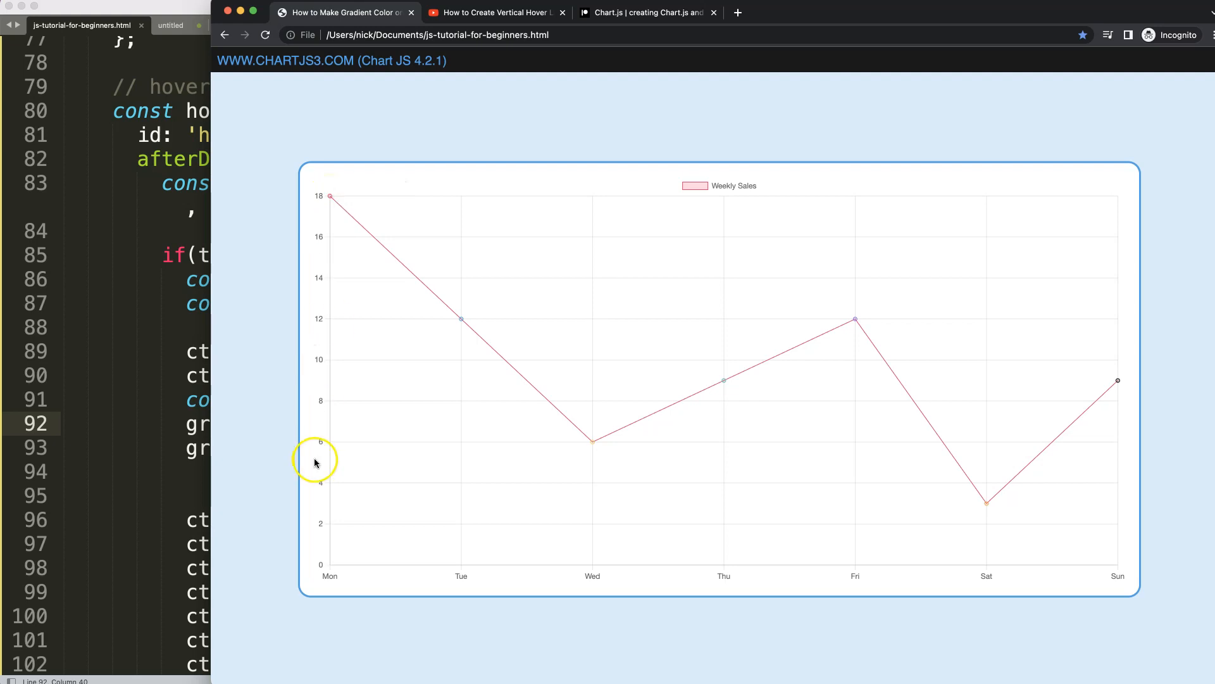
mouse_move(461, 319)
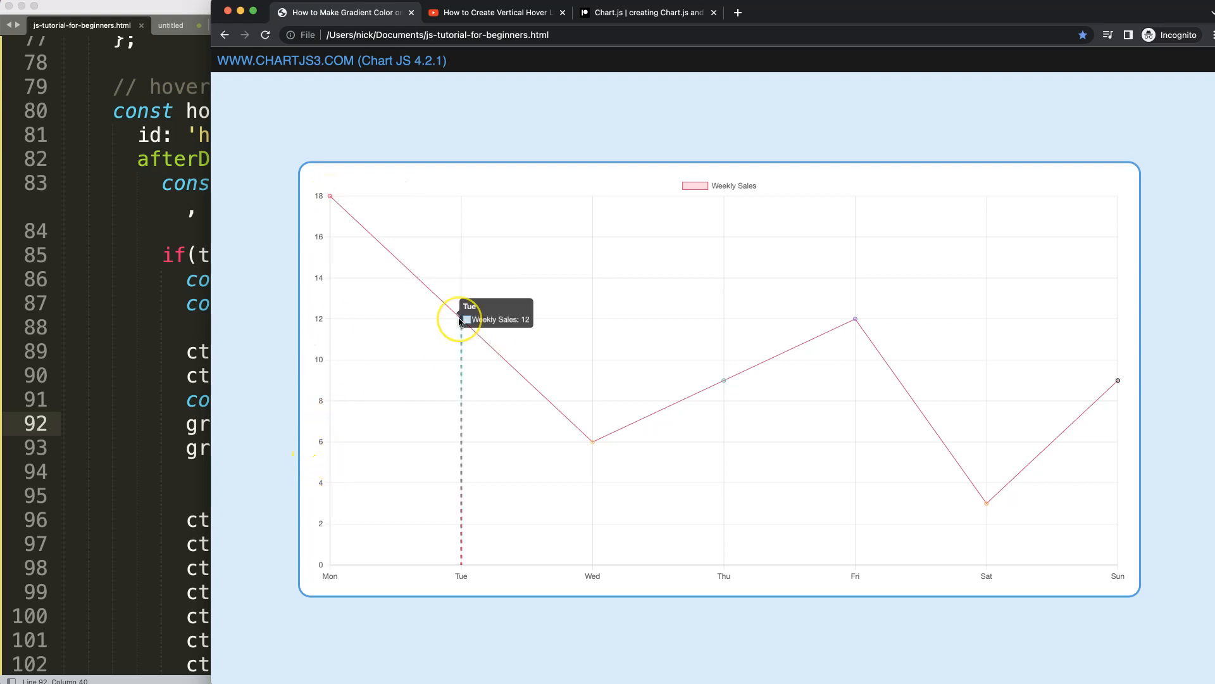
mouse_move(593, 443)
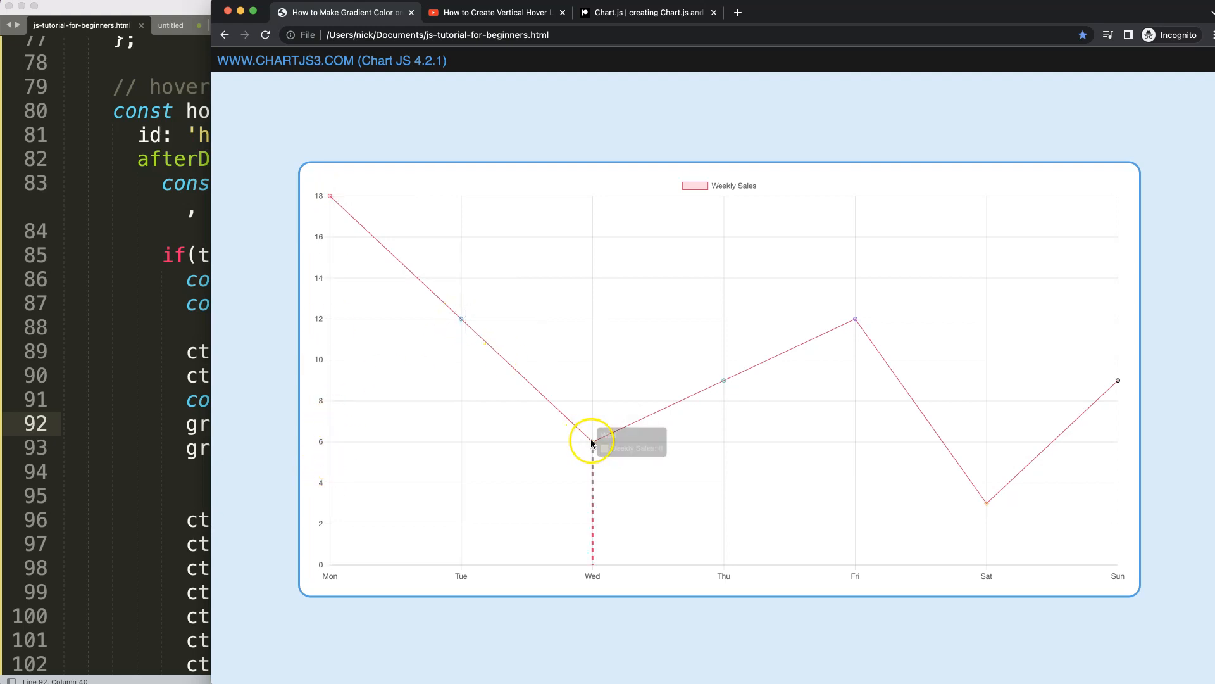
mouse_move(484, 446)
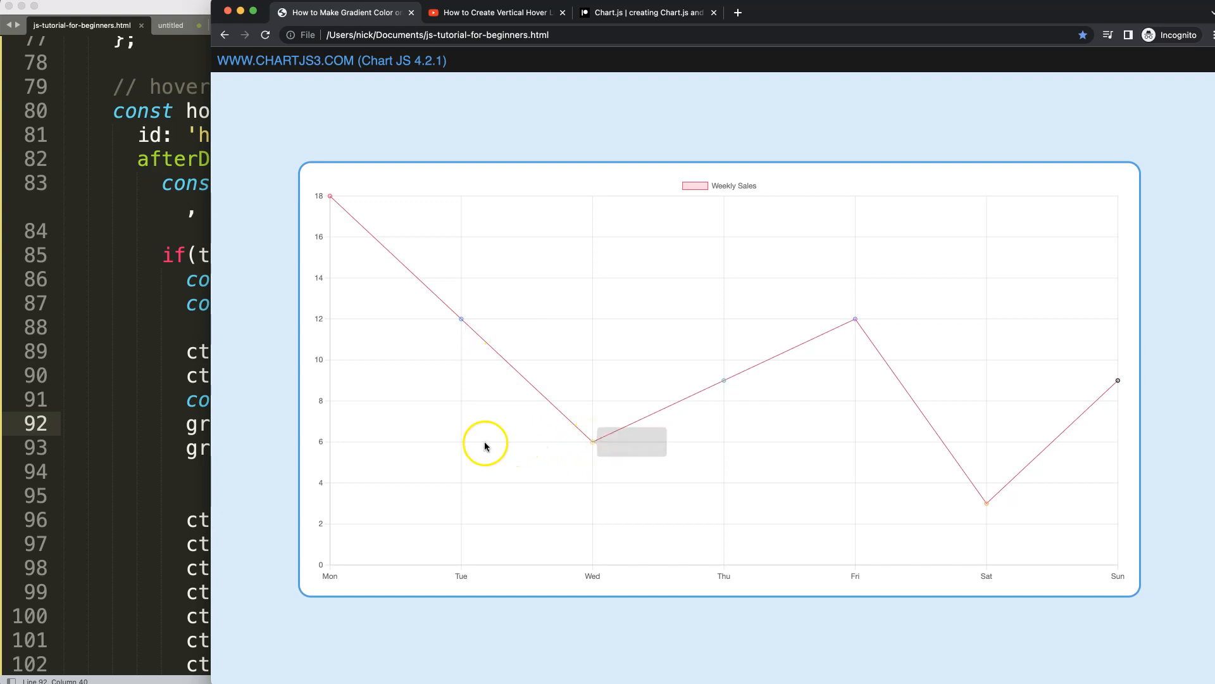
mouse_move(402, 389)
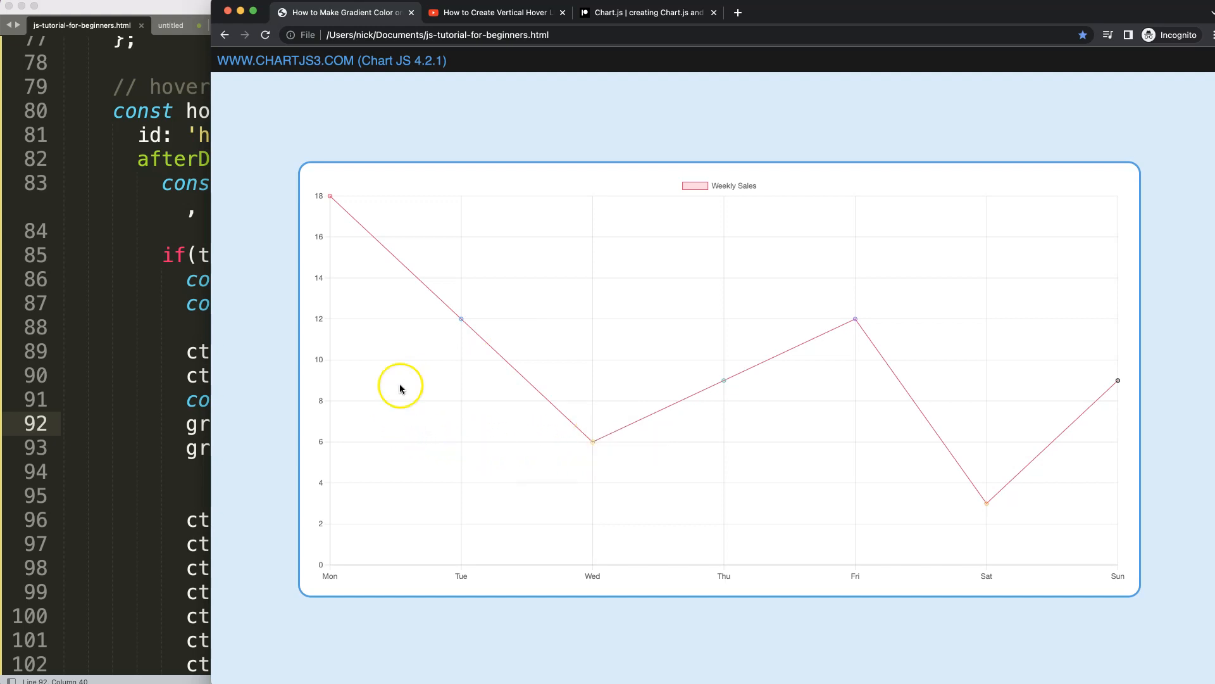
mouse_move(325, 195)
text(gradientLine.addColorStop(1, 'rgba(255, 26, 104, 1)');)
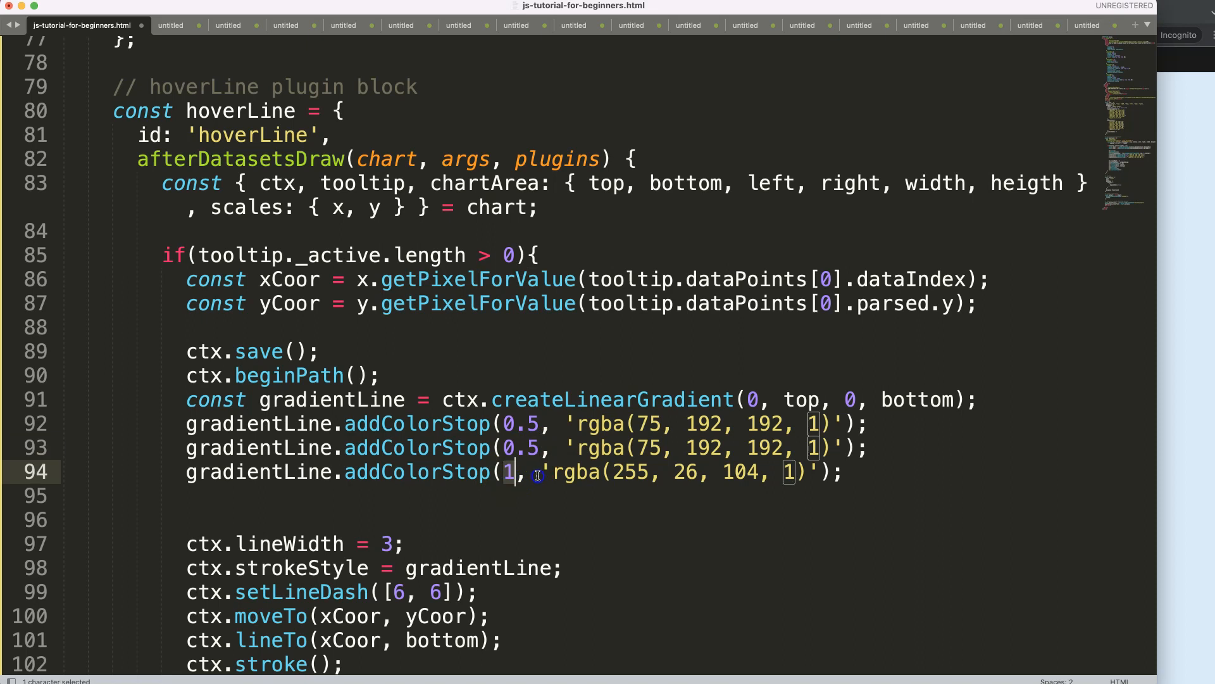
Make the stops 0 and 0.5 teal, 0.5 and 1 rgba(255, 26, 104, 1), and save the file.
drag(547, 471, 807, 471)
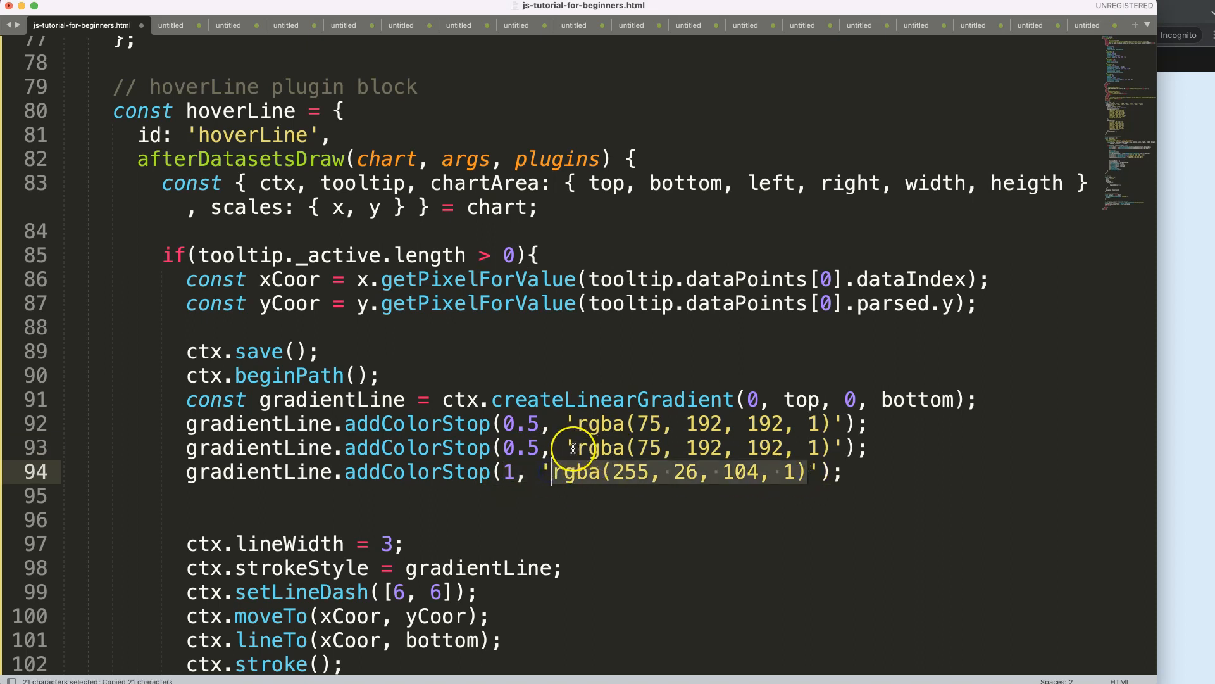
text(rgba(255, 26, 104, 1))
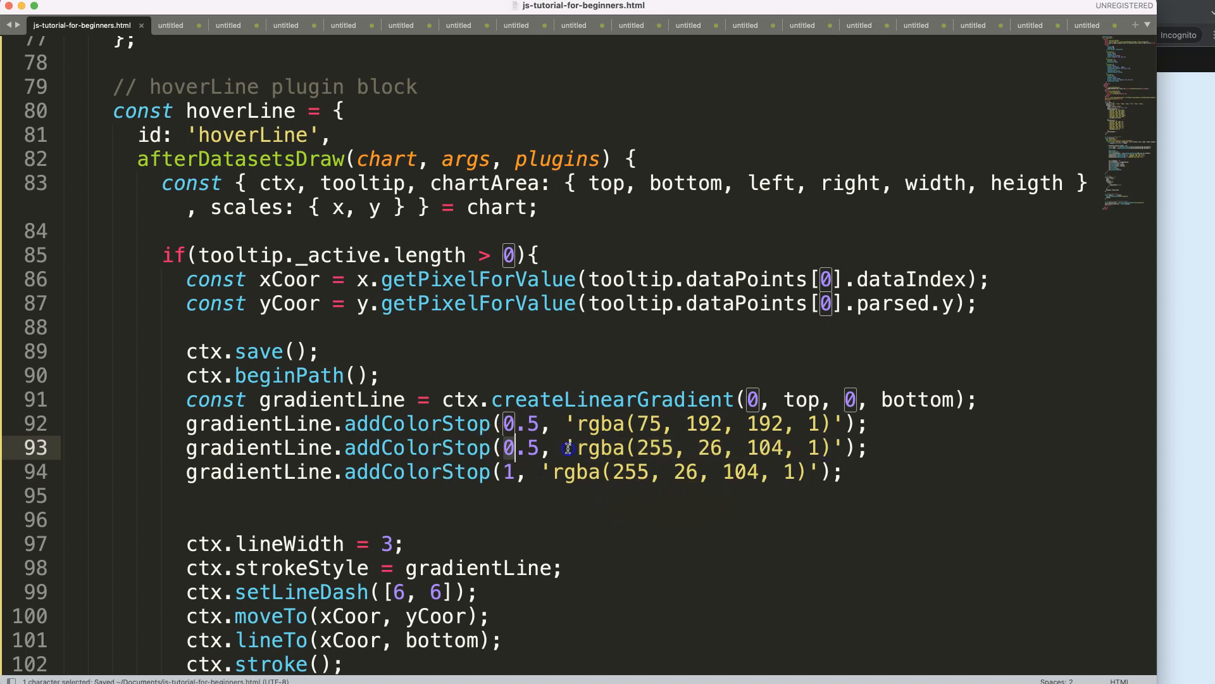
drag(557, 447, 858, 447)
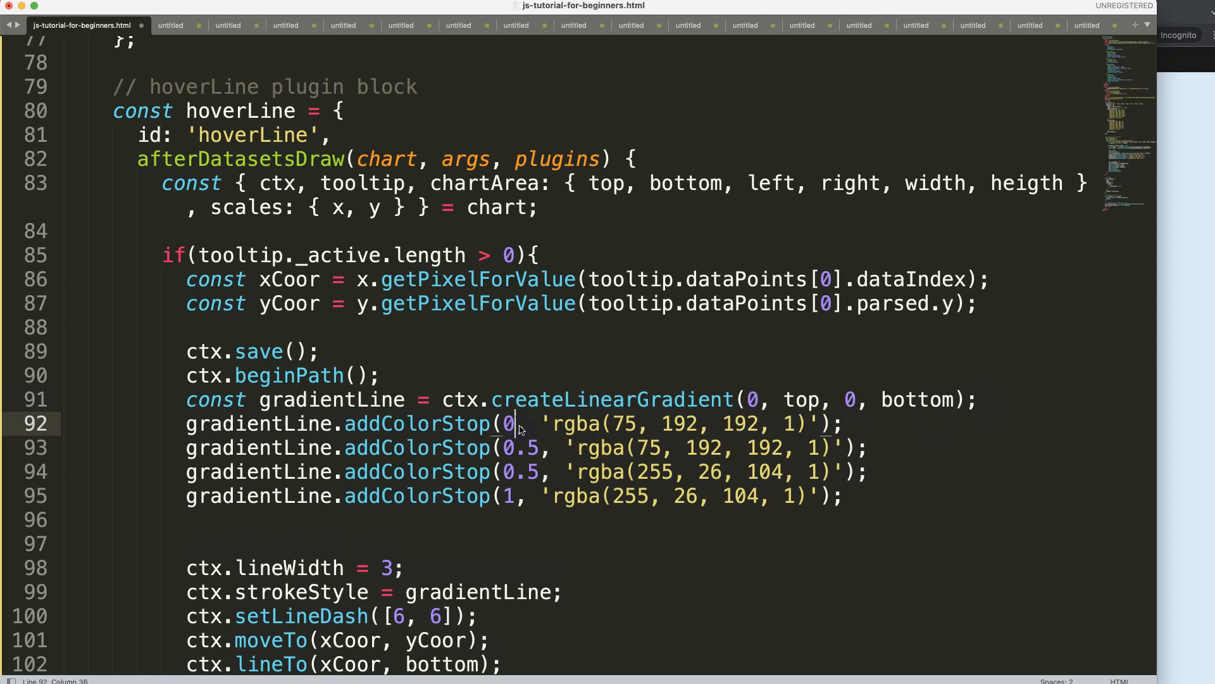
key(cmd+s)
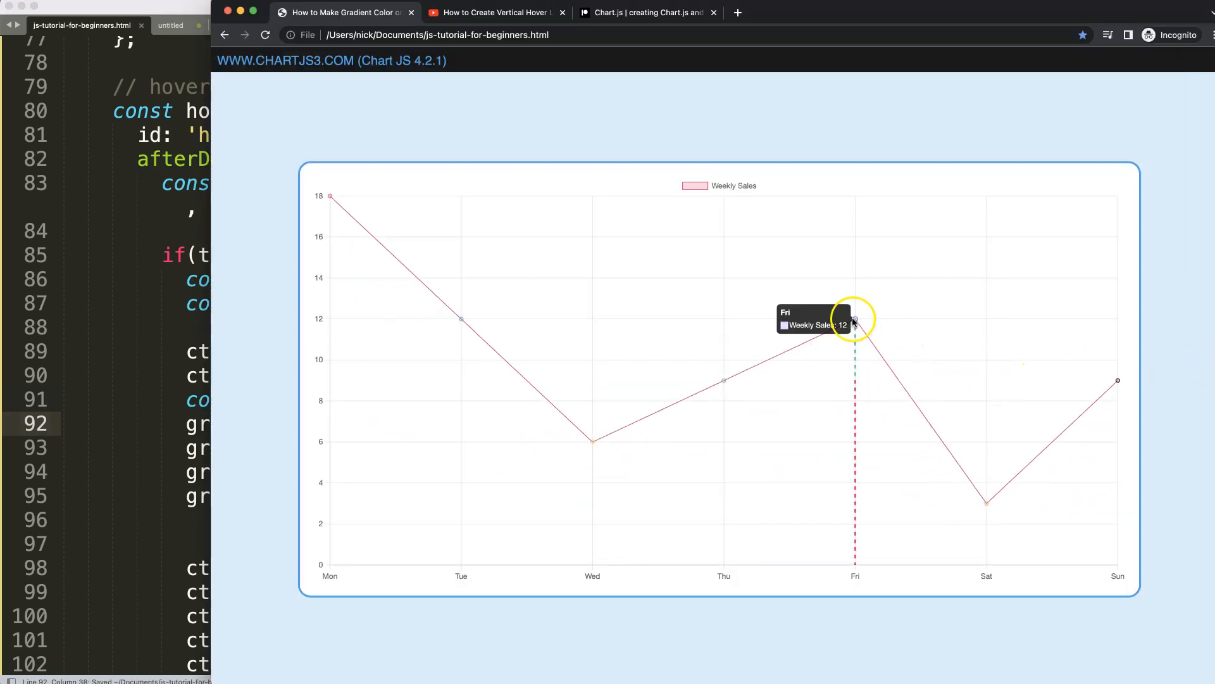
mouse_move(722, 381)
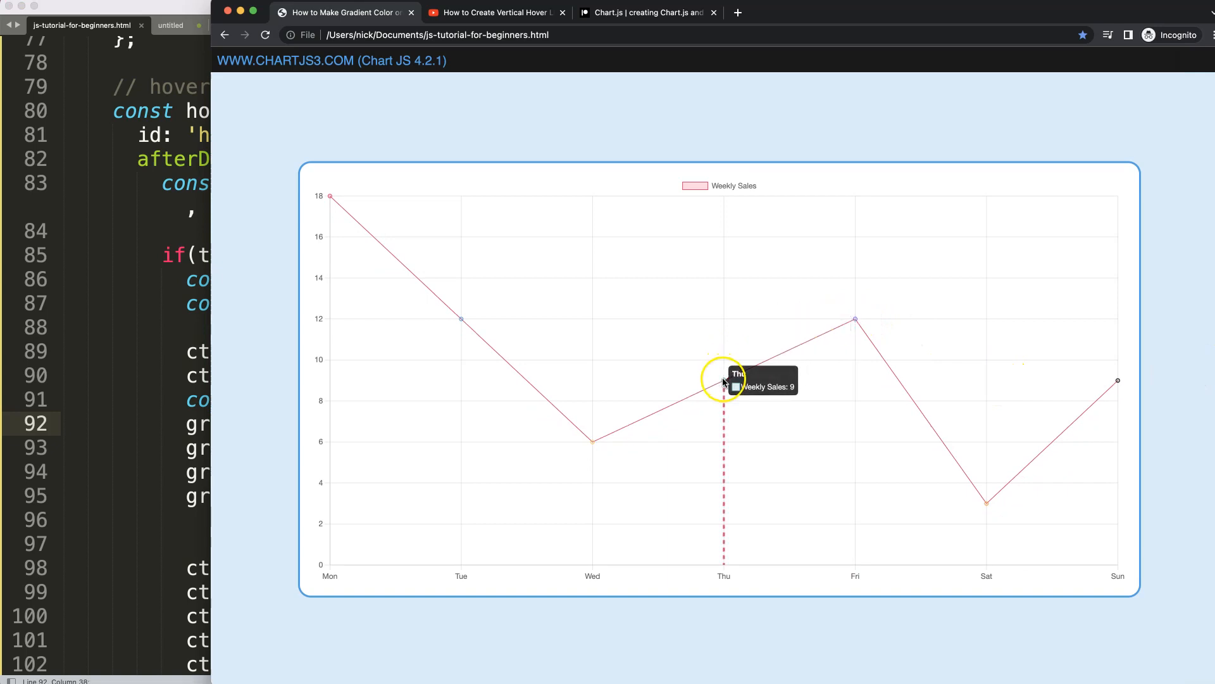
mouse_move(461, 320)
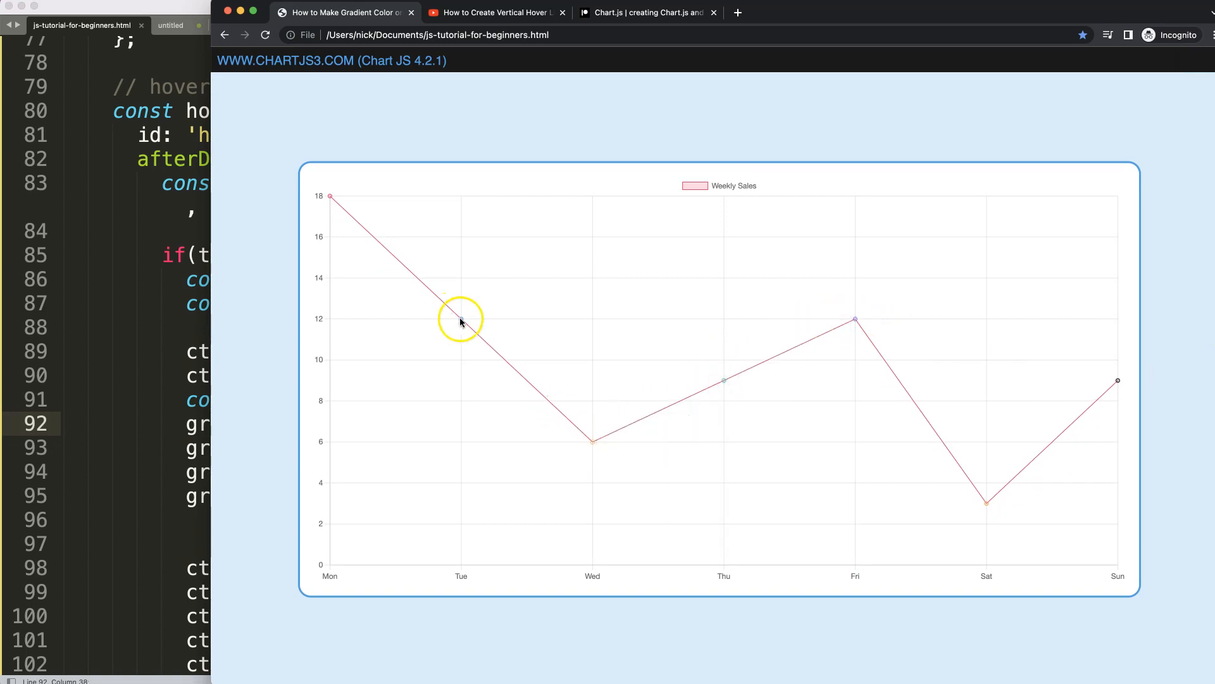
mouse_move(329, 196)
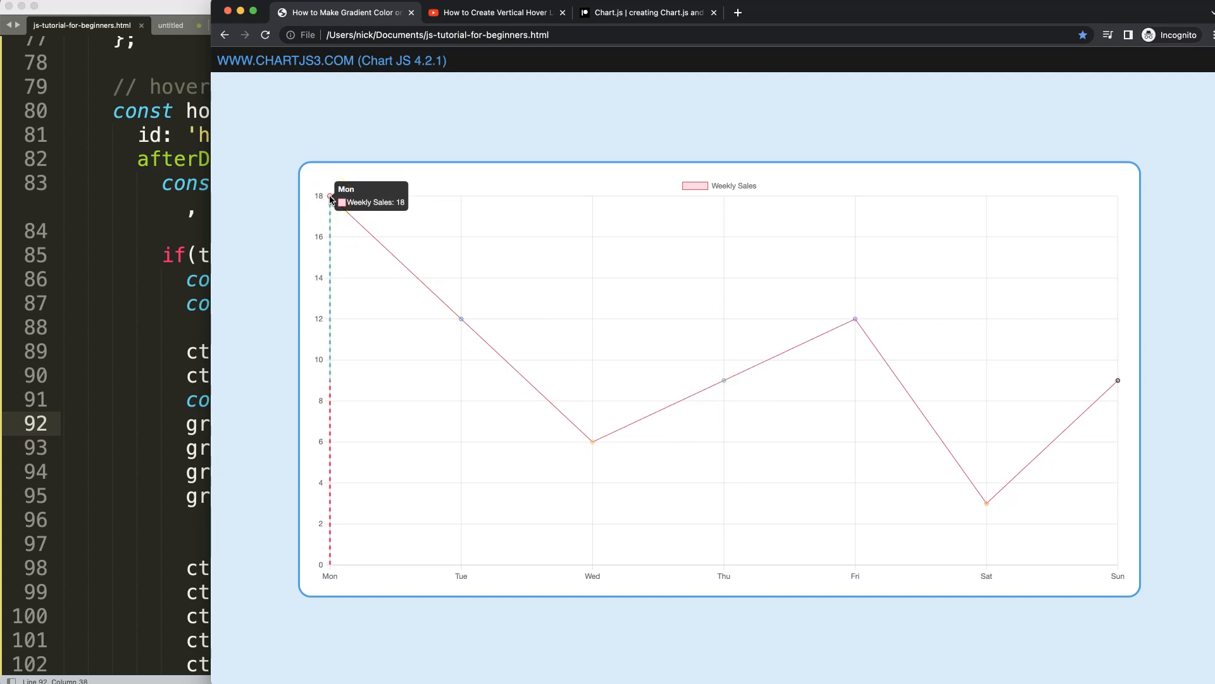
mouse_move(959, 312)
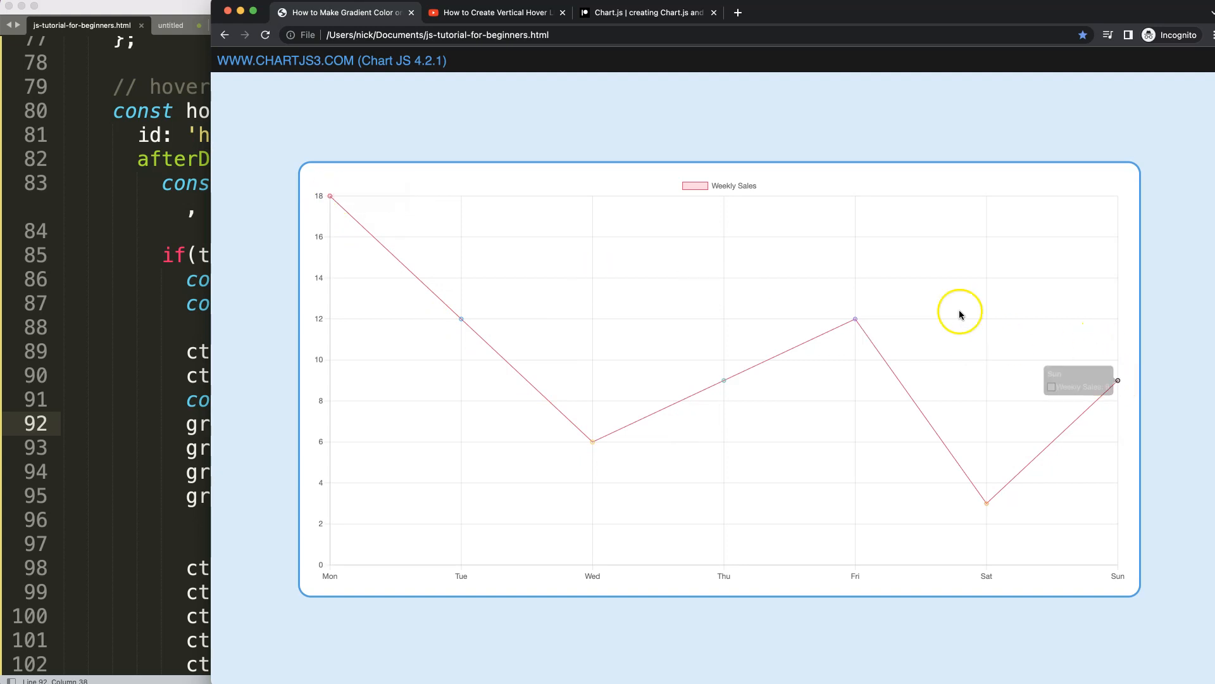
mouse_move(357, 571)
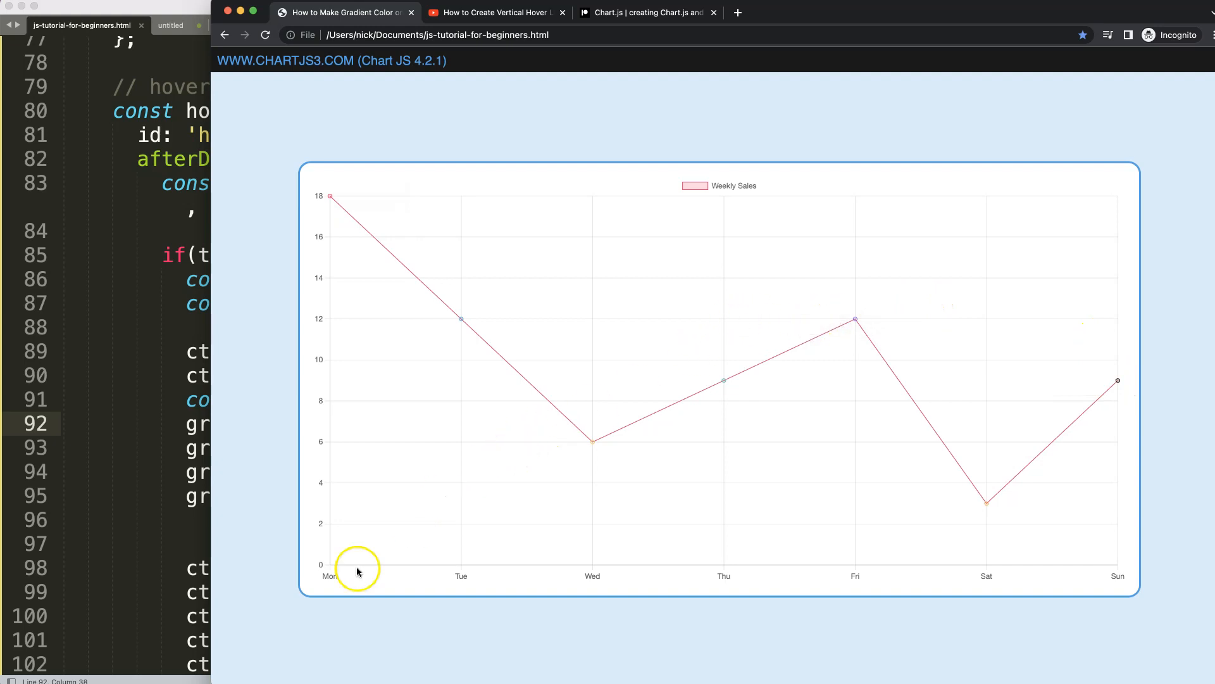